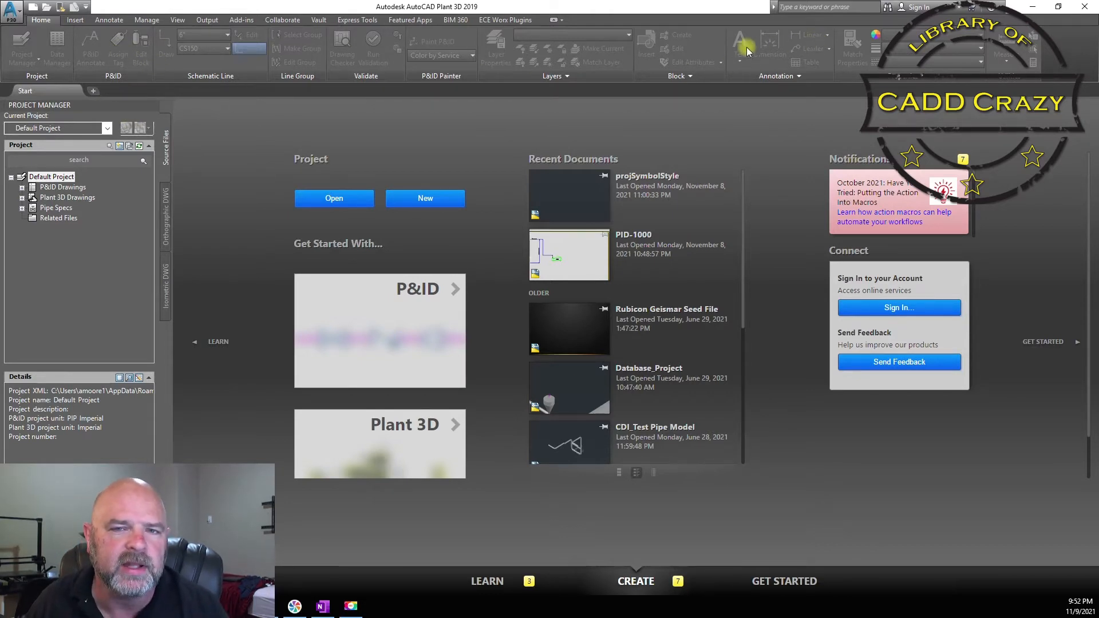
{"action": "mouse_move", "coordinate": [149, 123]}
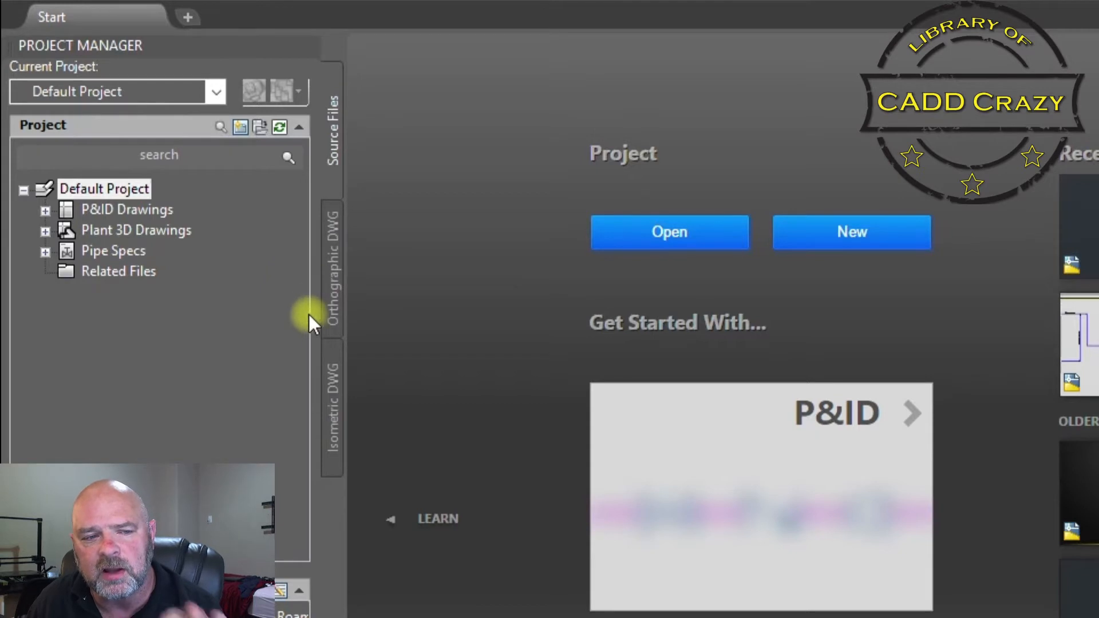
{"action": "mouse_move", "coordinate": [372, 333]}
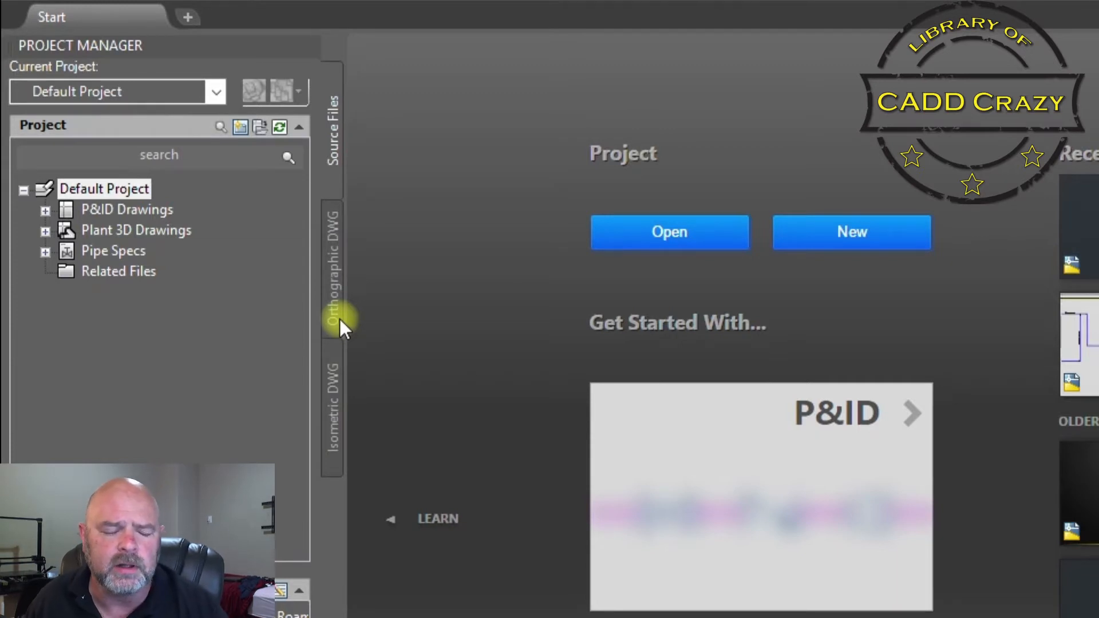
{"action": "mouse_move", "coordinate": [204, 281]}
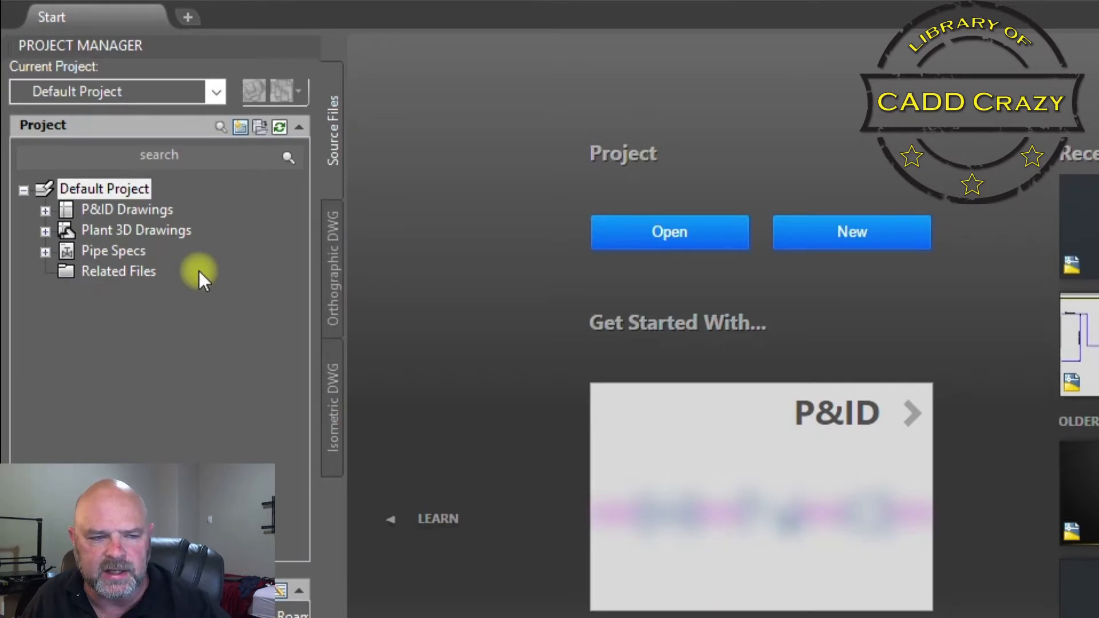
Step: List the available projects from Project Manager's Current Project dropdown, including New Project
{"action": "left_click", "coordinate": [105, 189]}
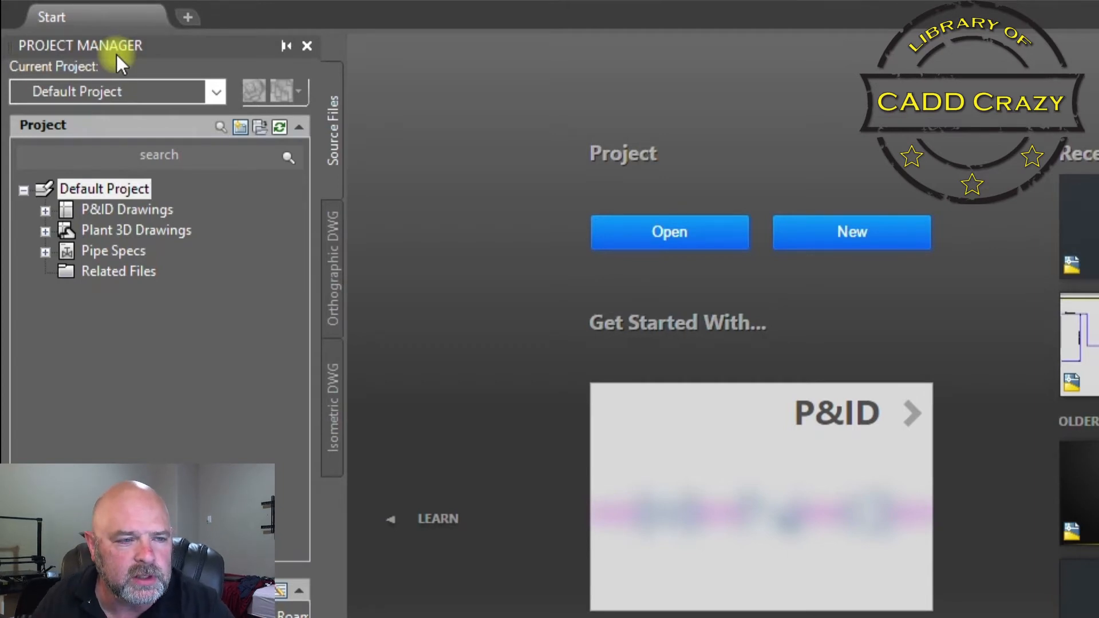
{"action": "left_click", "coordinate": [215, 92]}
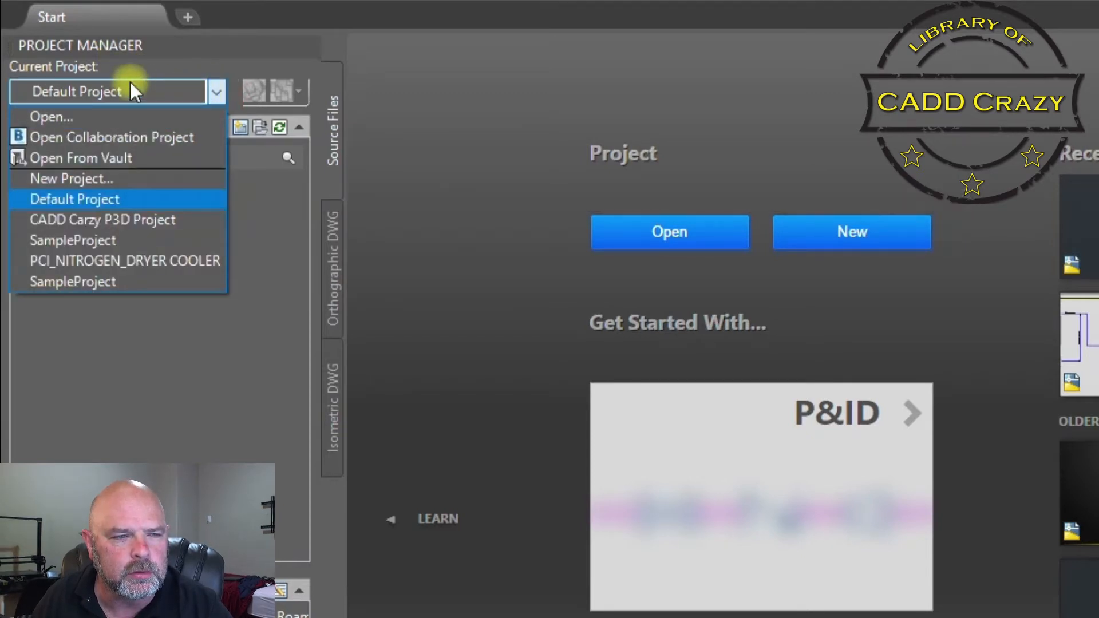
{"action": "mouse_move", "coordinate": [77, 77]}
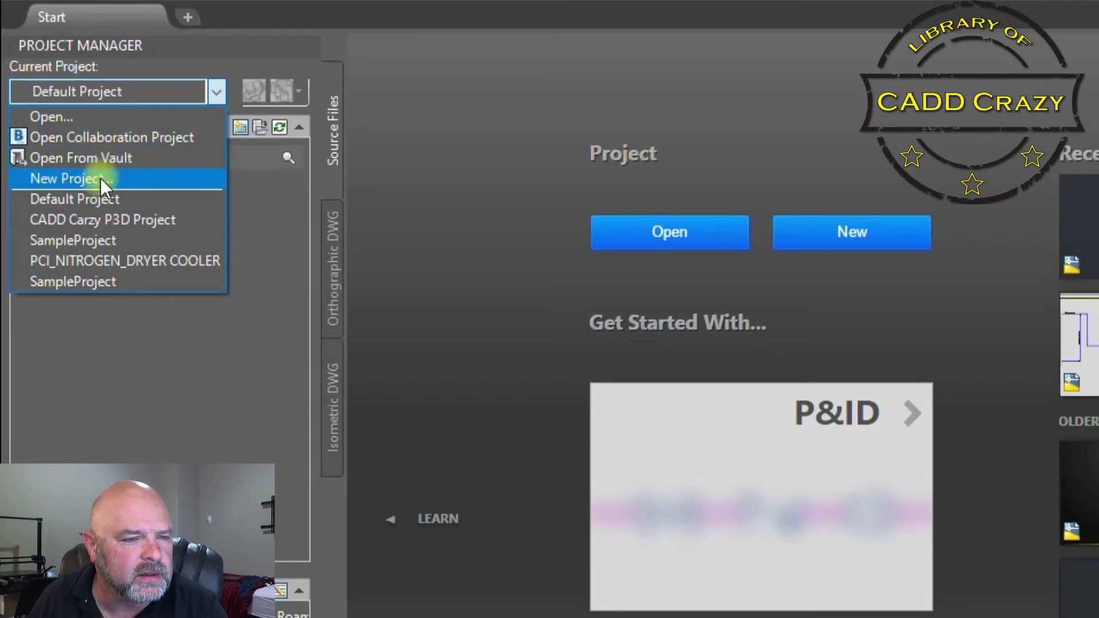
{"action": "mouse_move", "coordinate": [72, 179]}
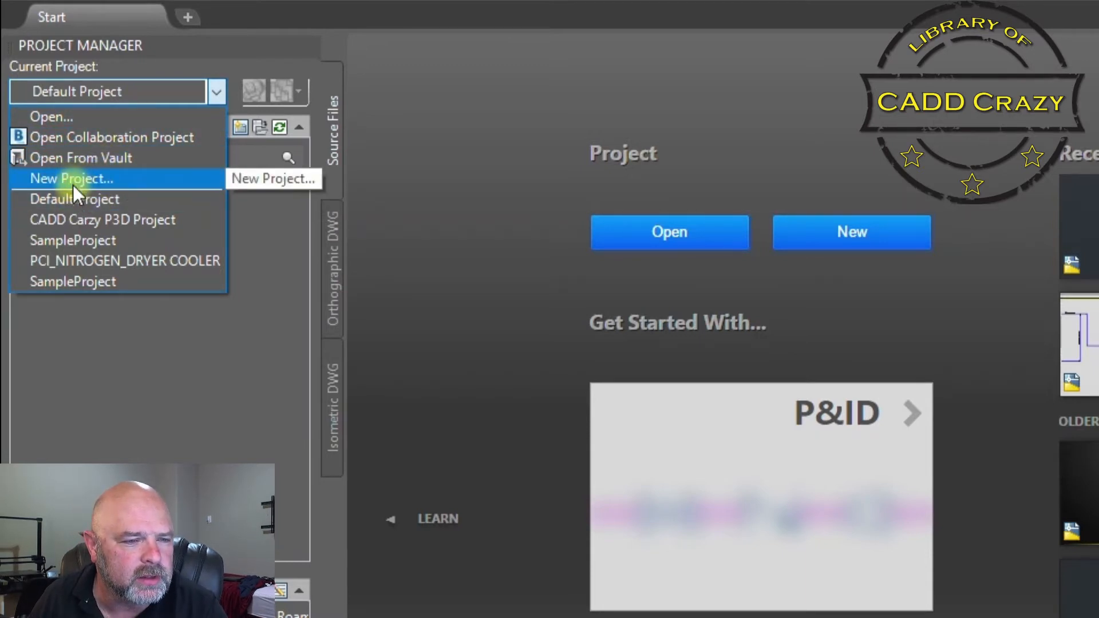
{"action": "mouse_move", "coordinate": [73, 239]}
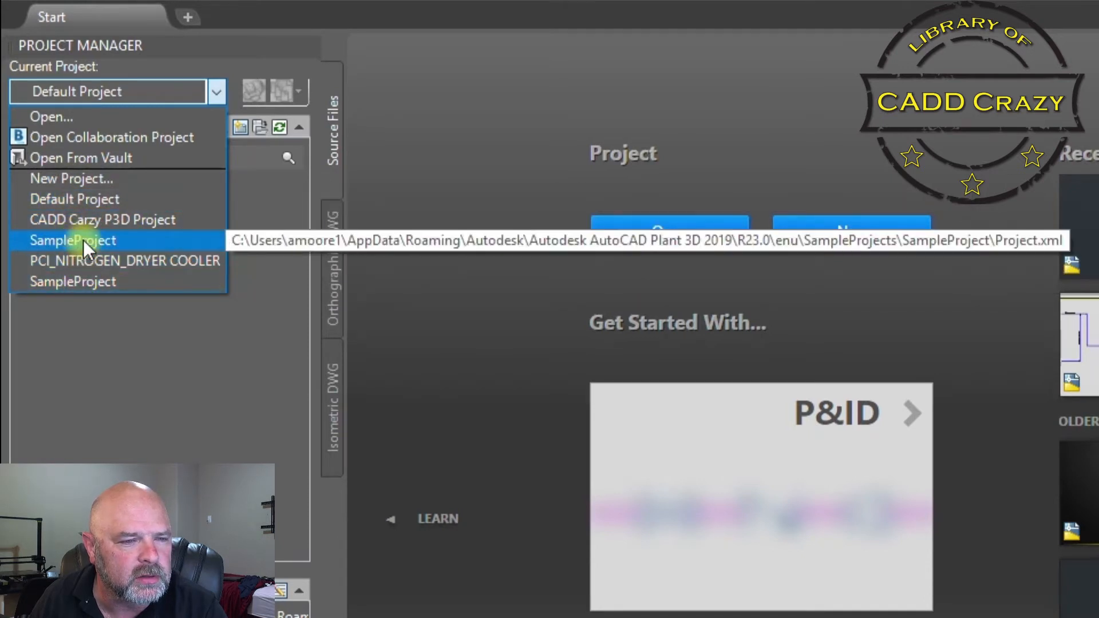
{"action": "mouse_move", "coordinate": [72, 179]}
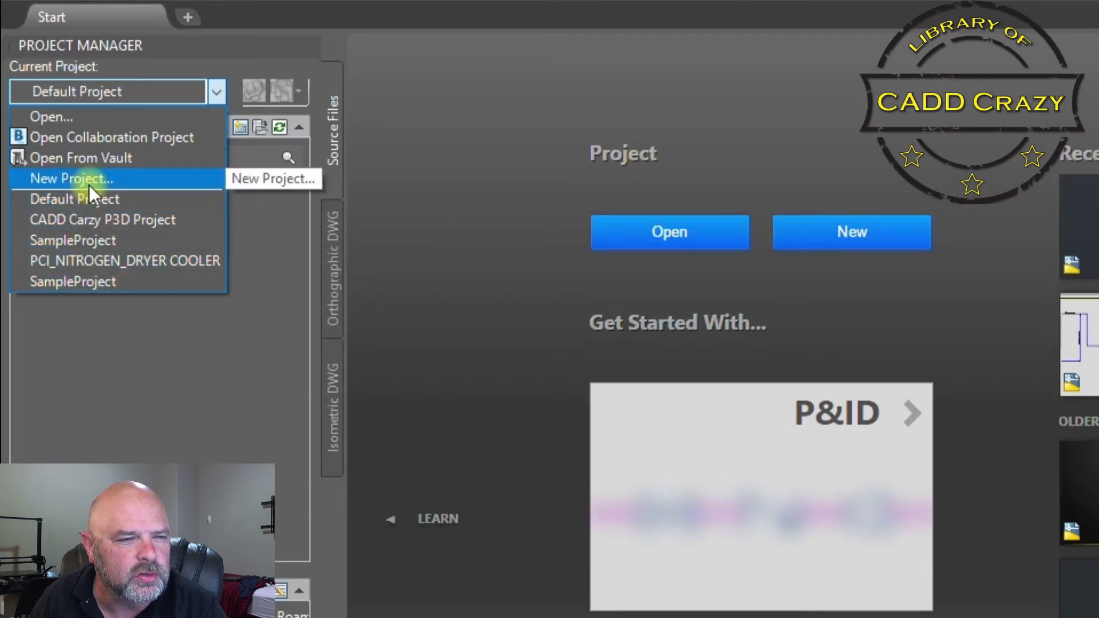
{"action": "mouse_move", "coordinate": [74, 198]}
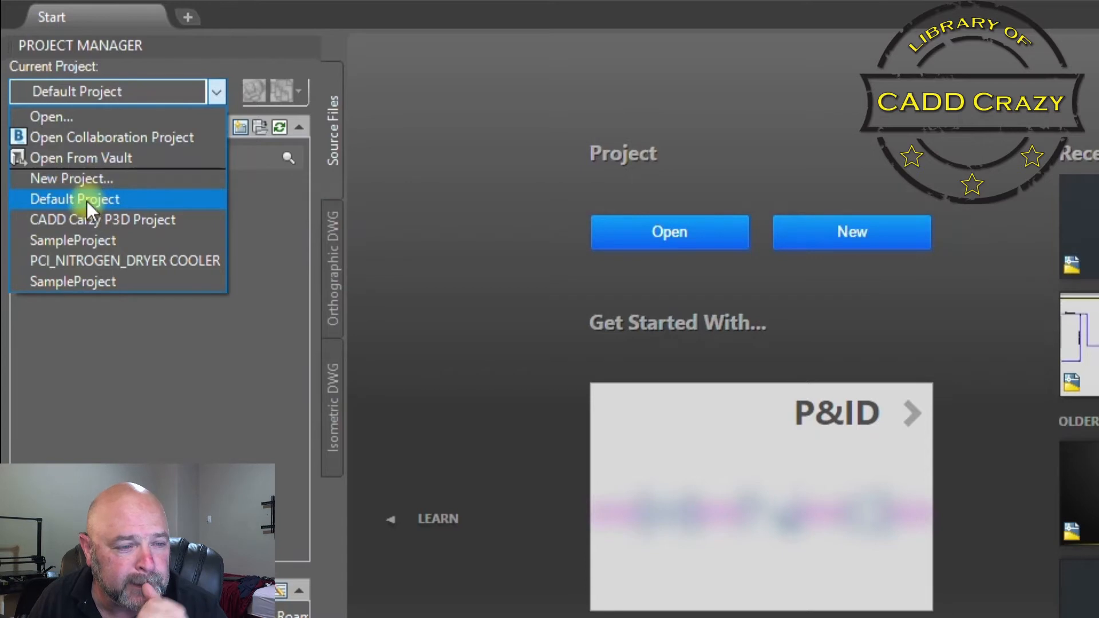
{"action": "mouse_move", "coordinate": [116, 136]}
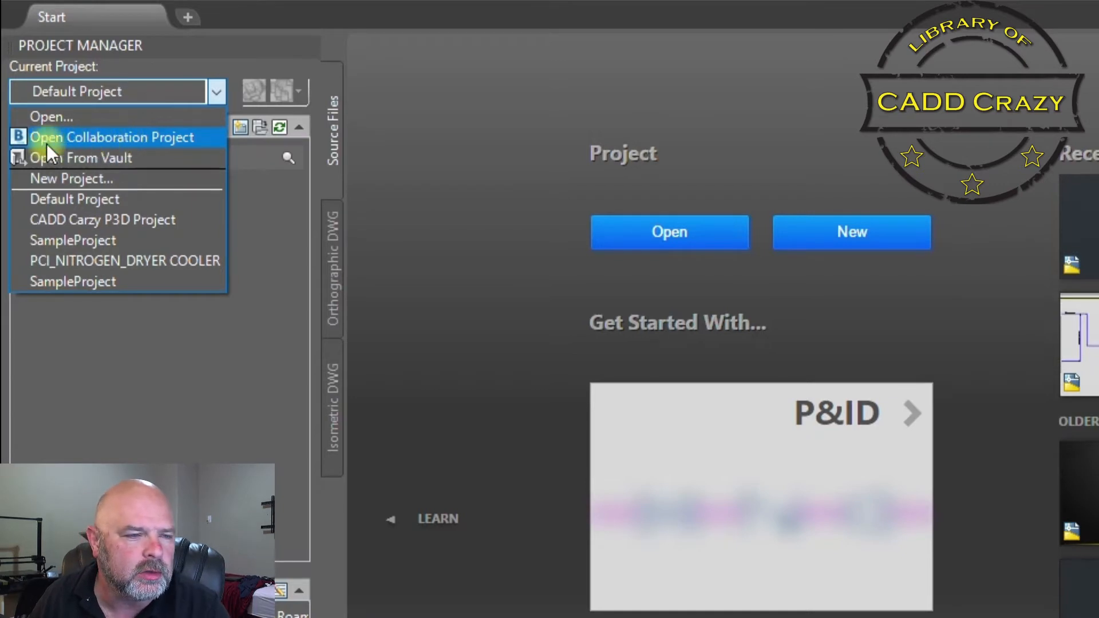
{"action": "mouse_move", "coordinate": [140, 147]}
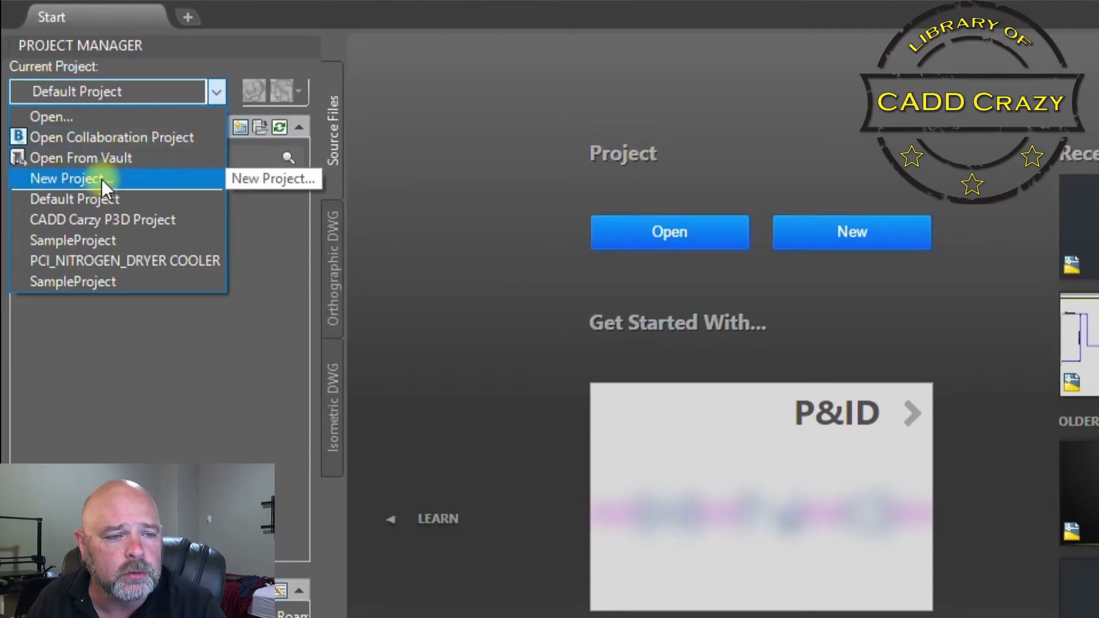
Step: Start a new project, bringing up the Project Setup Wizard with default name Project 1
{"action": "left_click", "coordinate": [70, 179]}
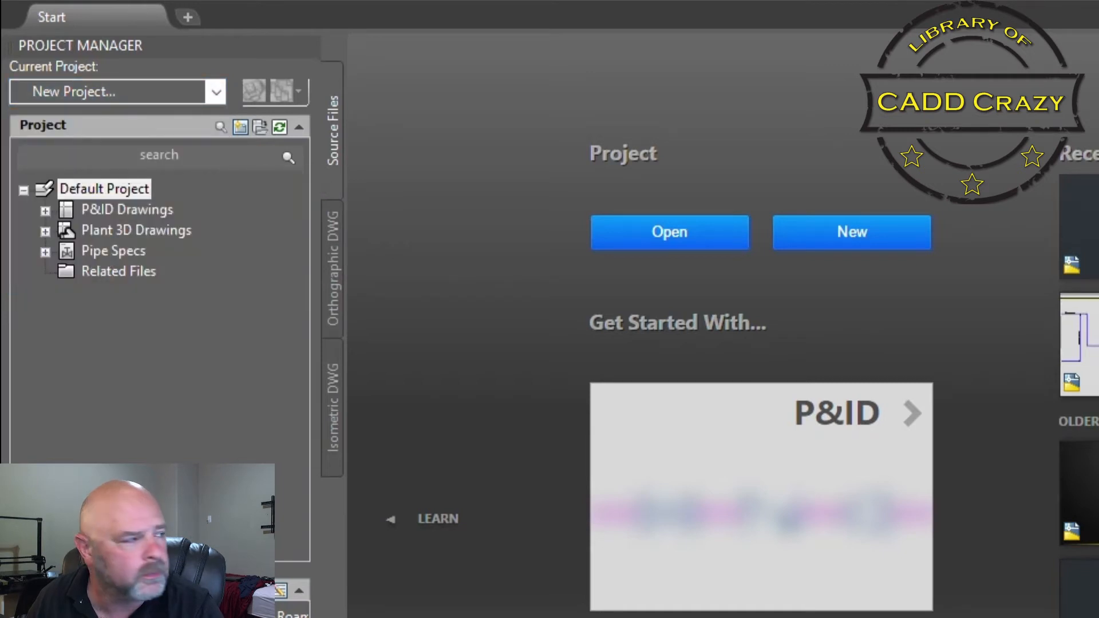
{"action": "left_click", "coordinate": [852, 232]}
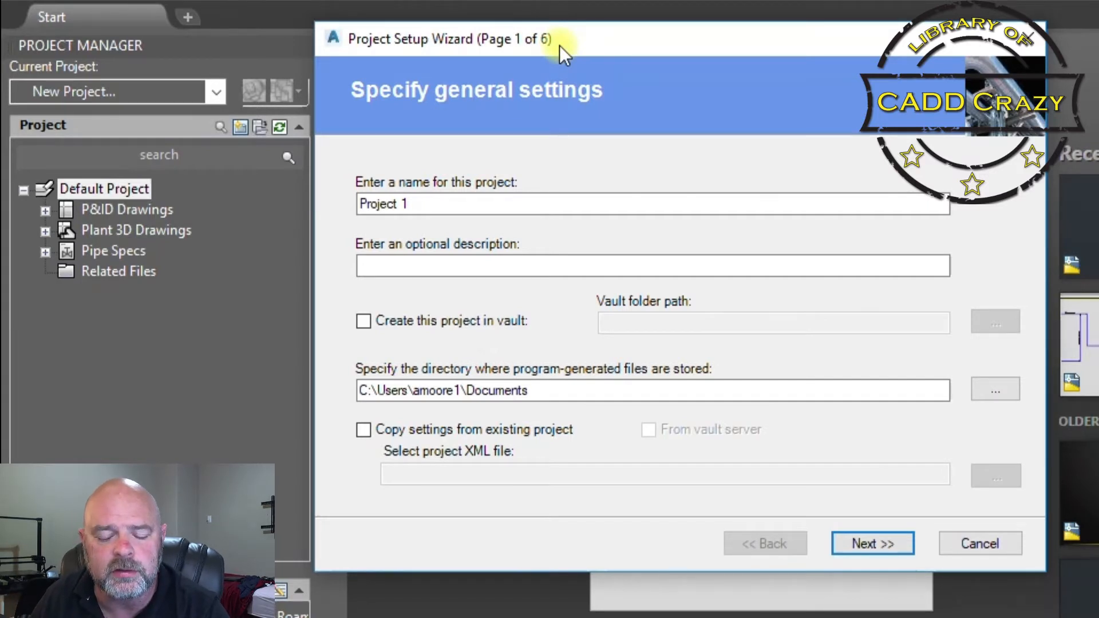
{"action": "mouse_move", "coordinate": [473, 182]}
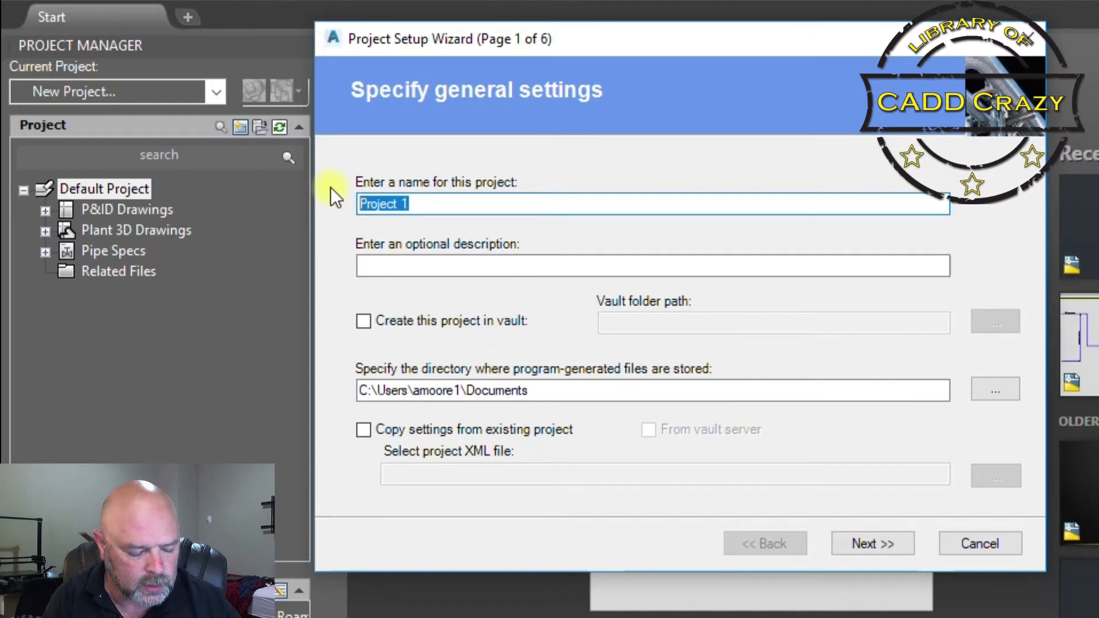
Step: Name the new project 'CADD Crazy P3D Project'
{"action": "type", "text": "C"}
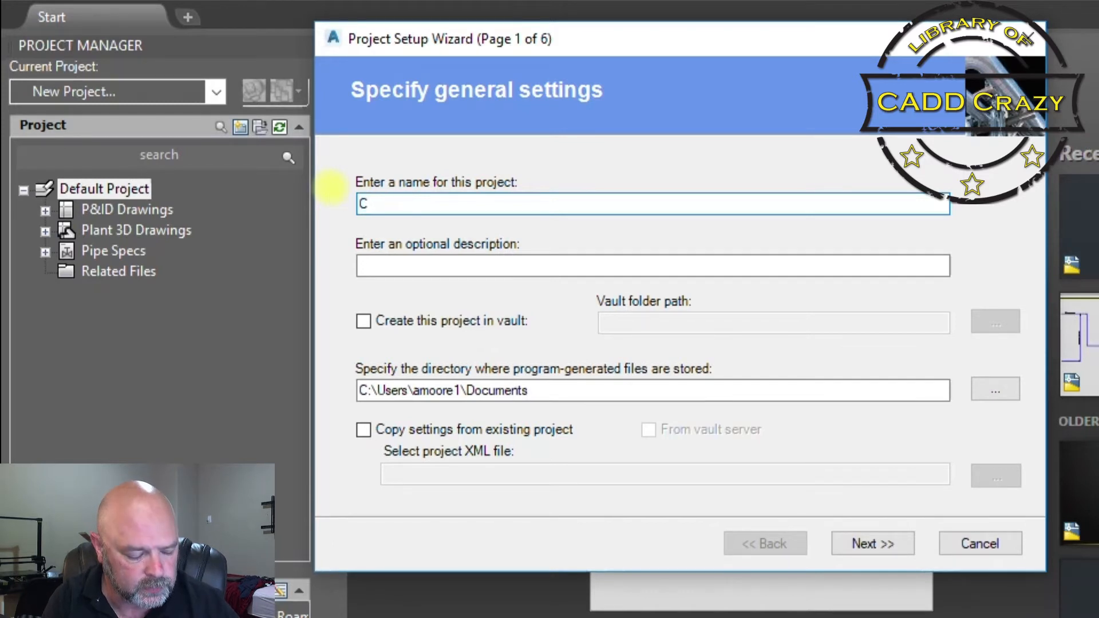
{"action": "type", "text": "ADD Cra"}
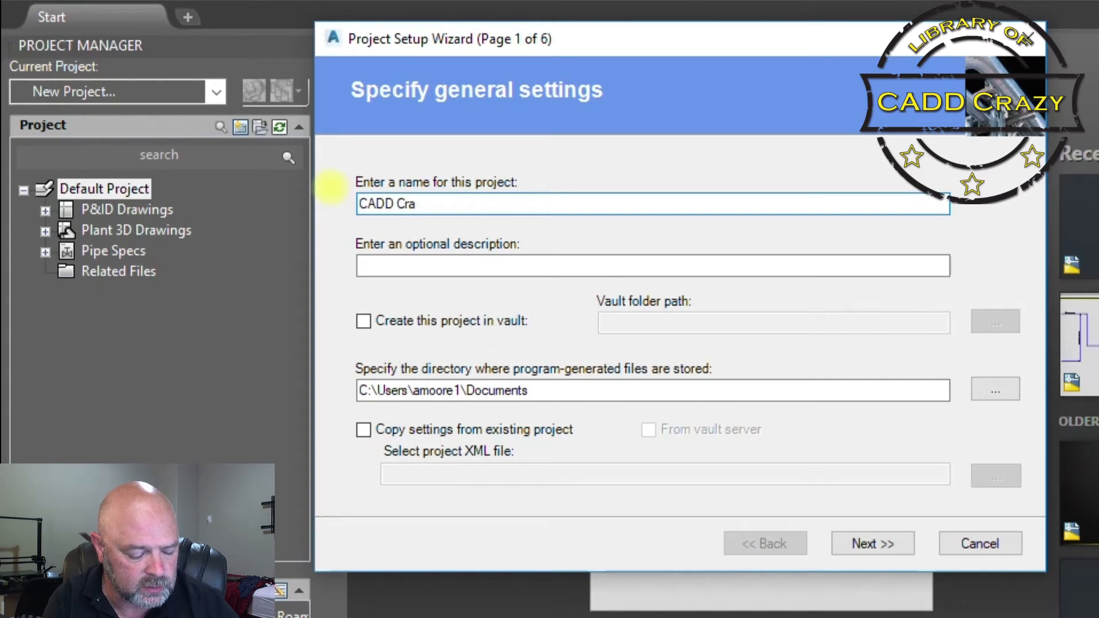
{"action": "type", "text": "zy"}
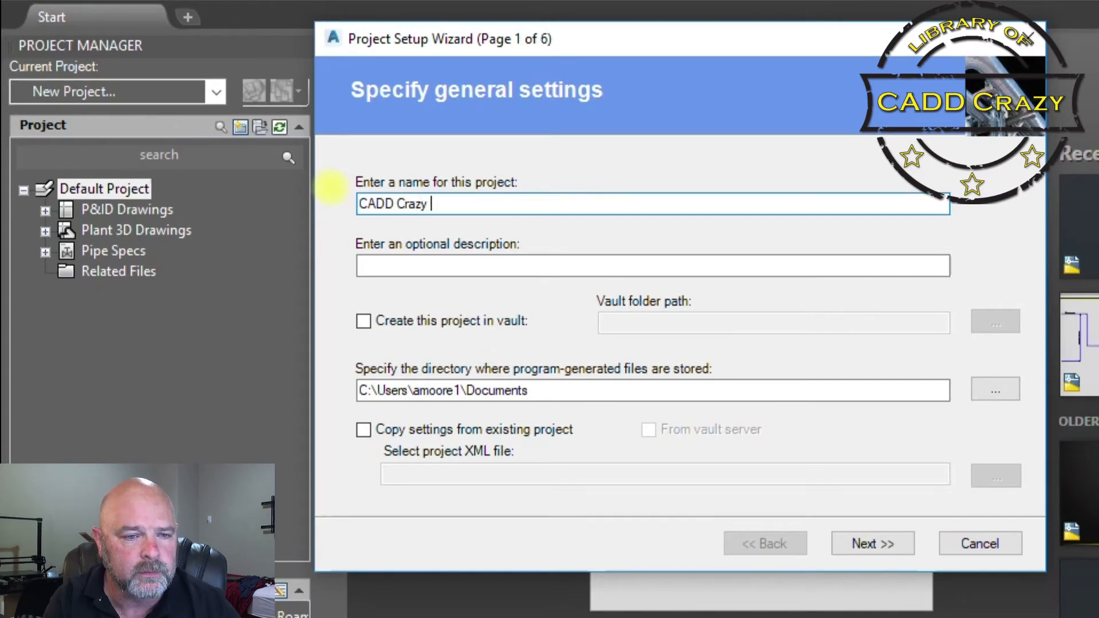
{"action": "type", "text": "P3D"}
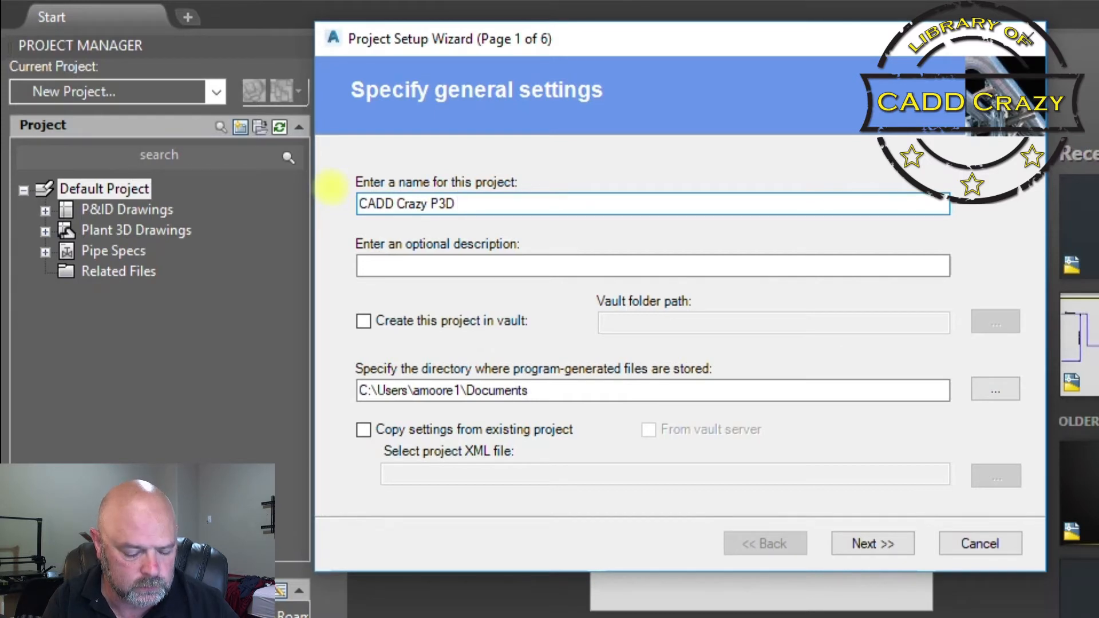
{"action": "type", "text": "Project"}
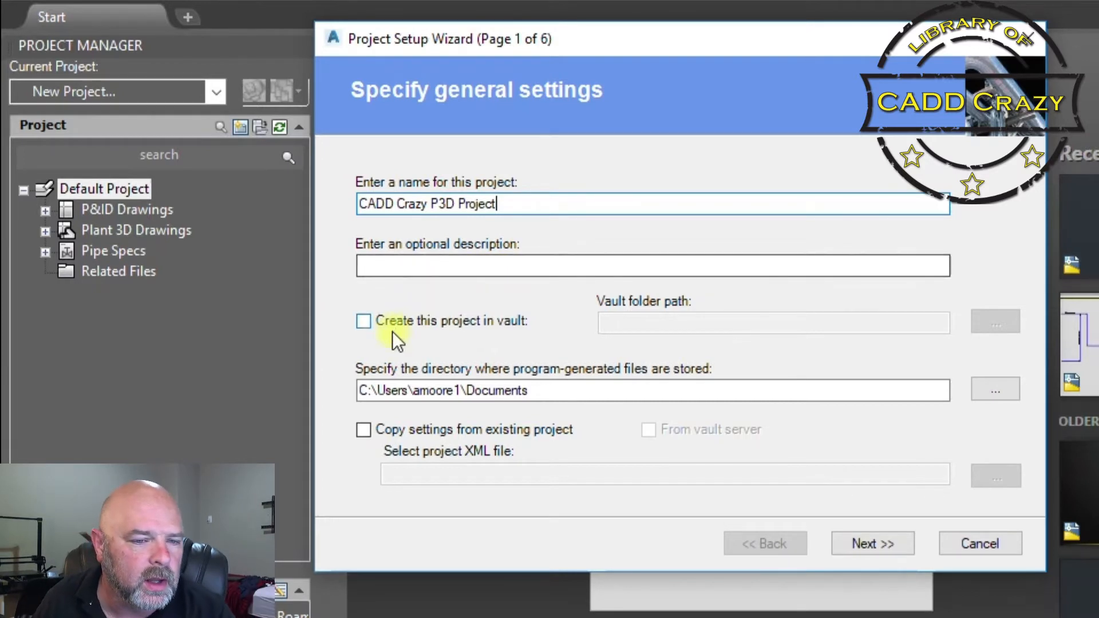
{"action": "mouse_move", "coordinate": [403, 329]}
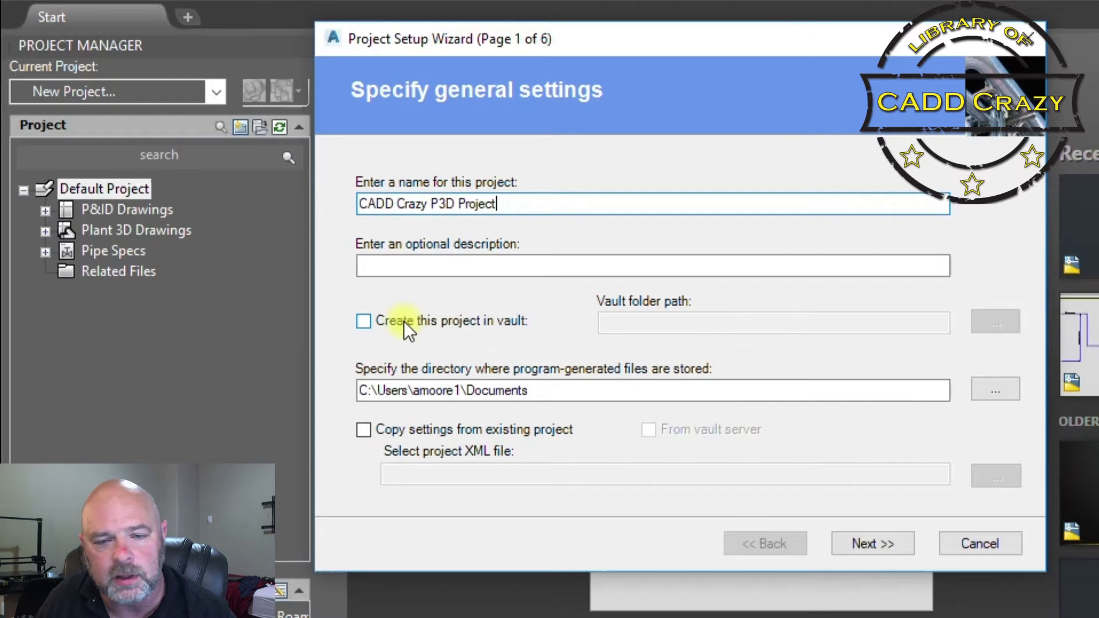
{"action": "mouse_move", "coordinate": [617, 332]}
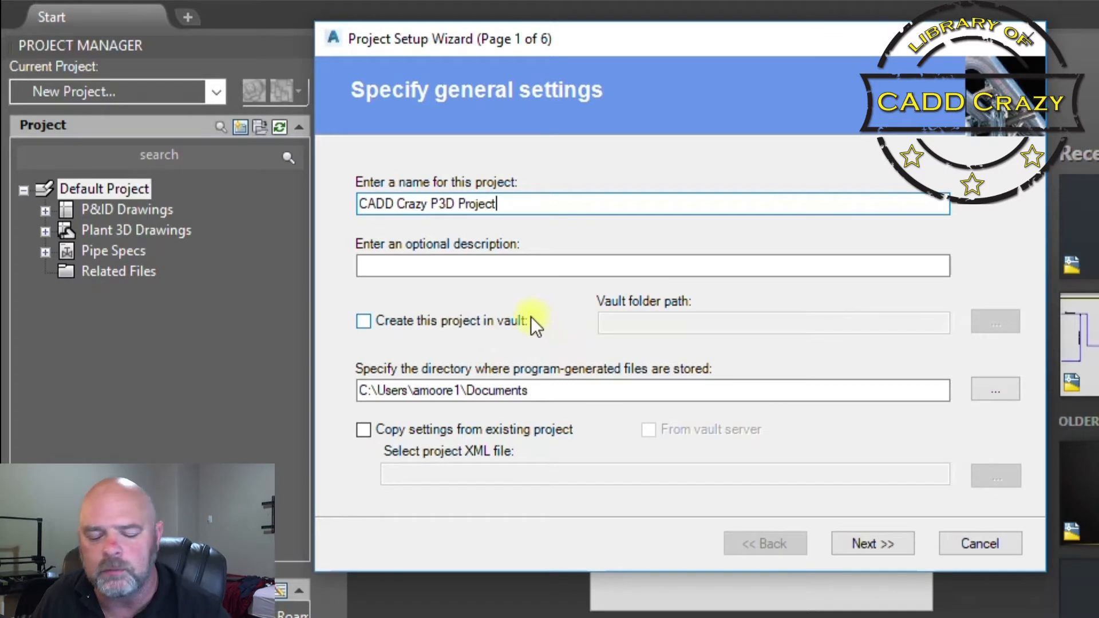
{"action": "mouse_move", "coordinate": [316, 335]}
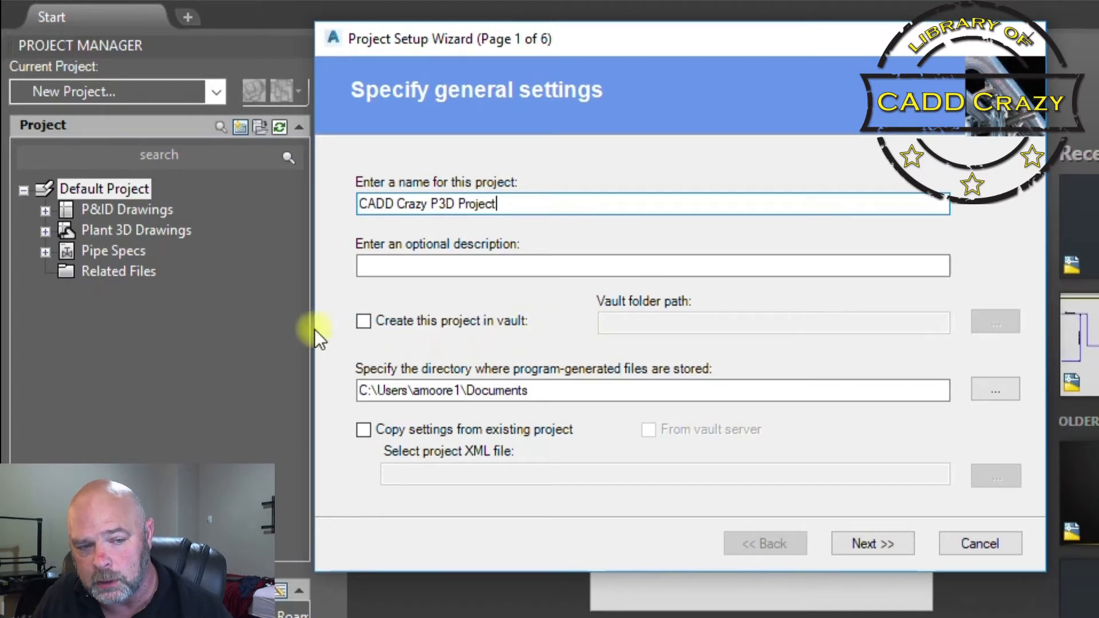
{"action": "mouse_move", "coordinate": [611, 330]}
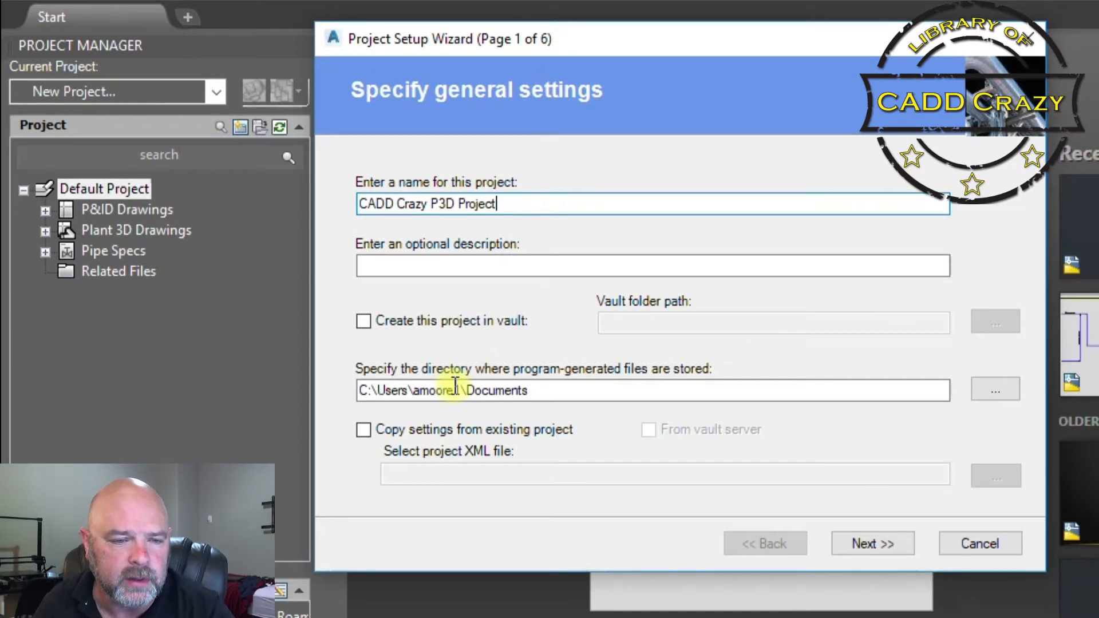
{"action": "mouse_move", "coordinate": [575, 404]}
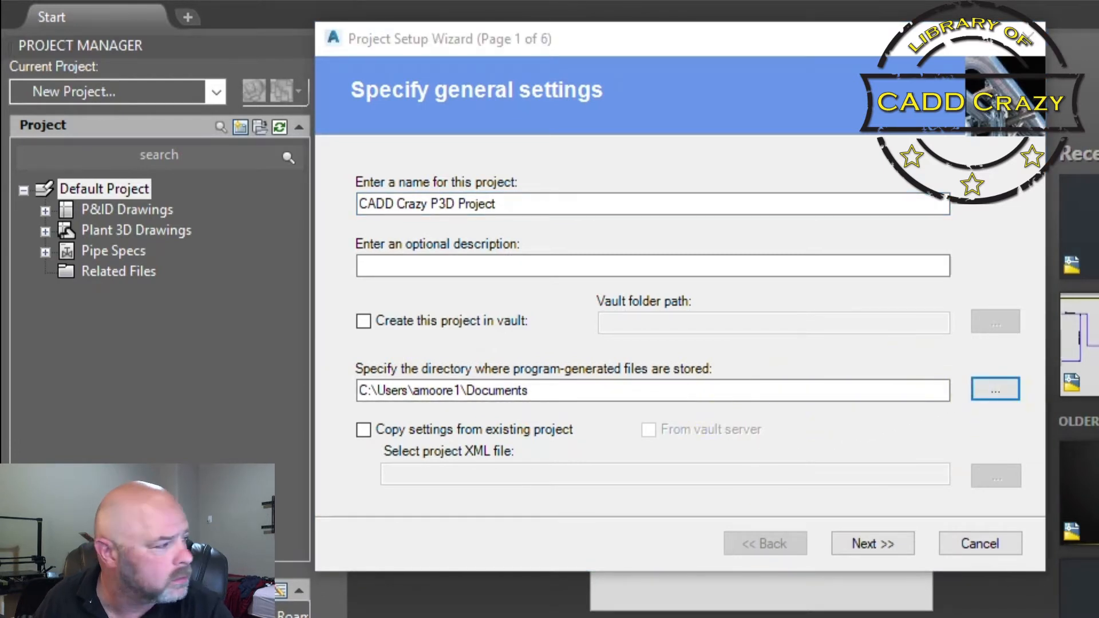
Step: Browse for the project directory and go into the CADD Crazy (D:) drive
{"action": "left_click", "coordinate": [995, 390]}
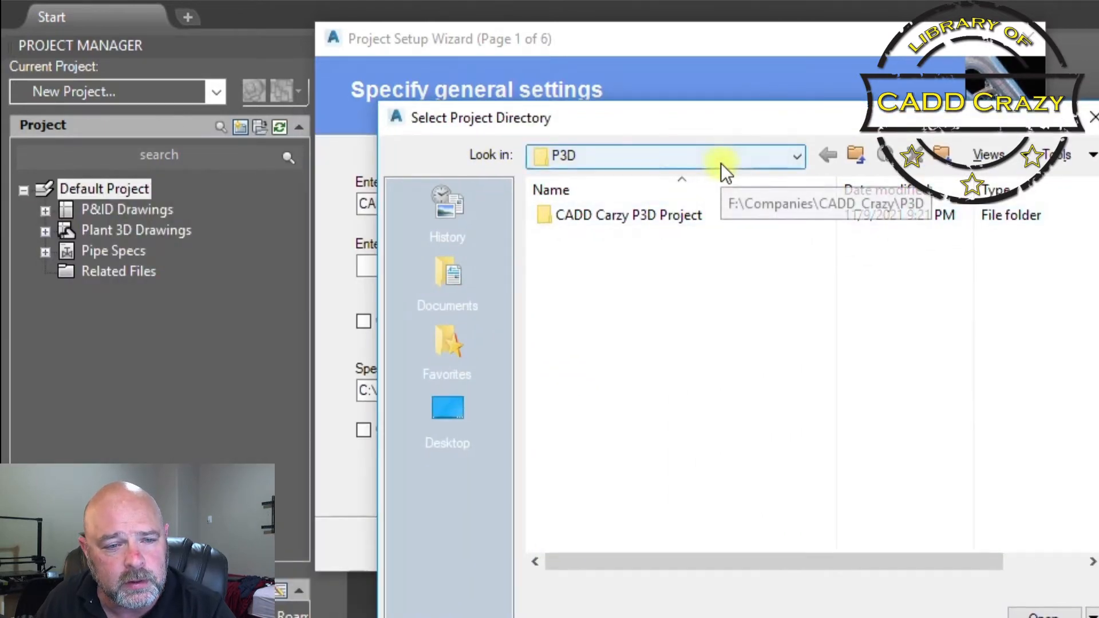
{"action": "left_click", "coordinate": [794, 155]}
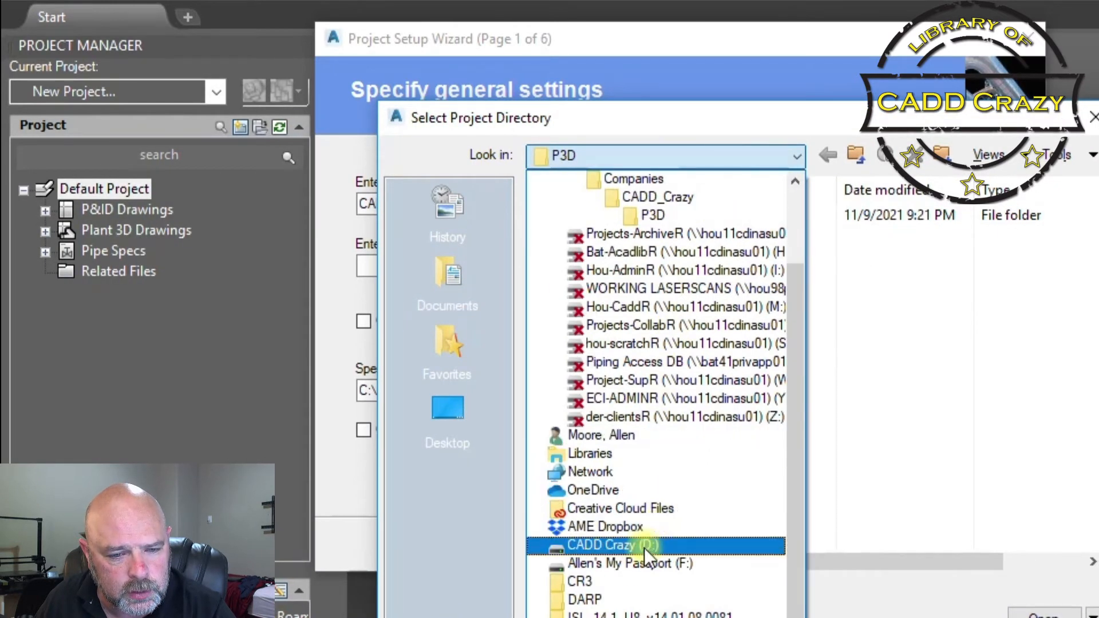
{"action": "double_click", "coordinate": [601, 545]}
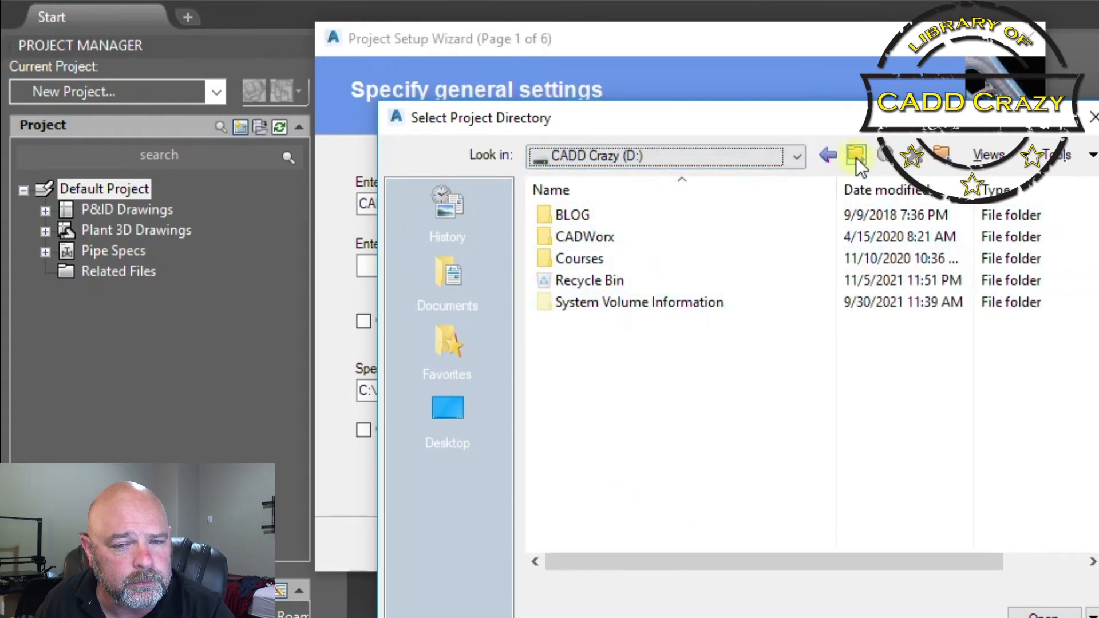
{"action": "mouse_move", "coordinate": [948, 161]}
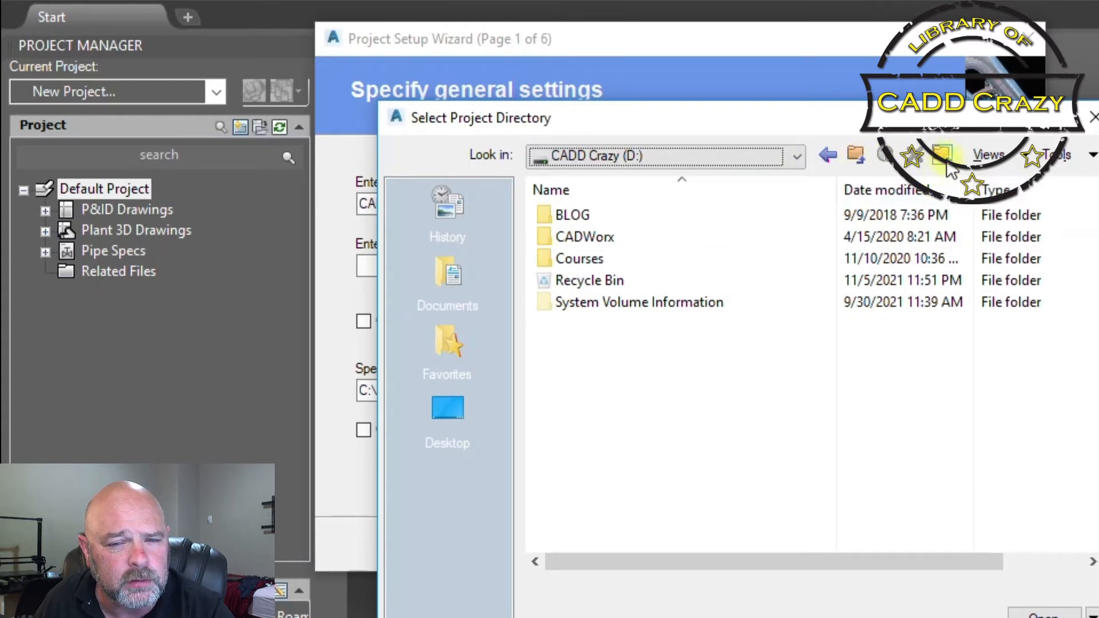
Step: Create a new folder named 'AutoCAD P3D' on D: and enter it
{"action": "left_click", "coordinate": [942, 155]}
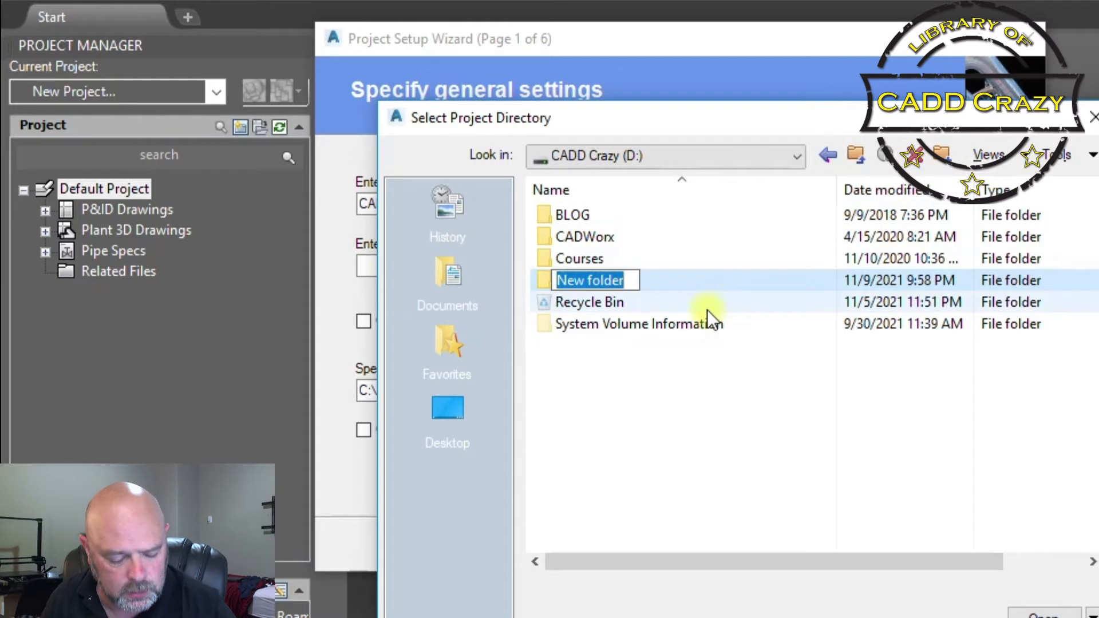
{"action": "type", "text": "AutoCAD"}
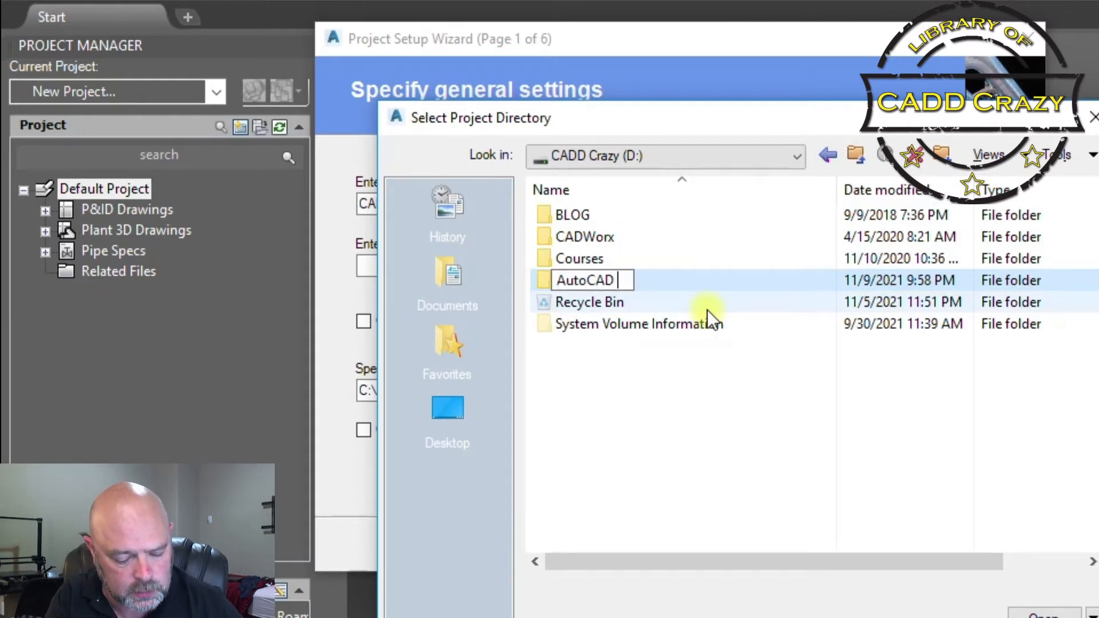
{"action": "type", "text": "P3D"}
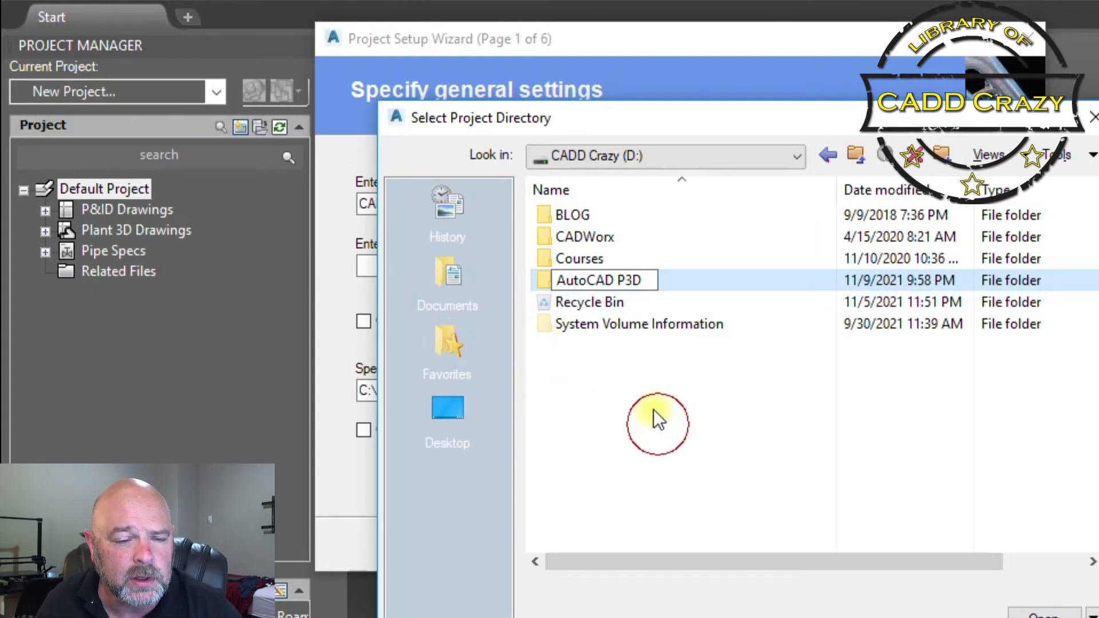
{"action": "double_click", "coordinate": [595, 280]}
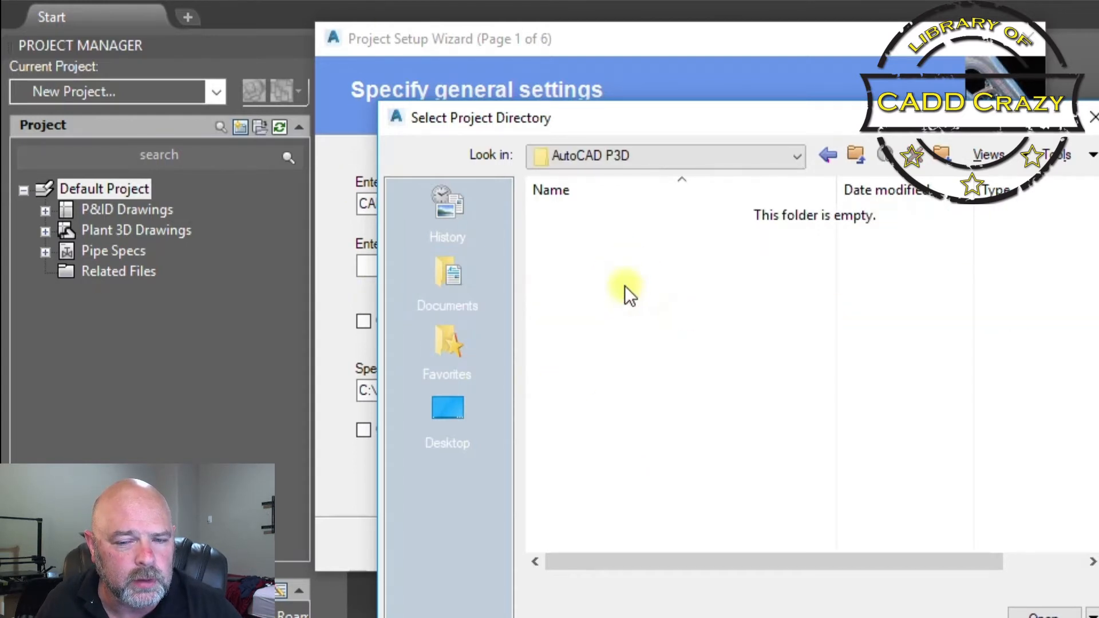
{"action": "mouse_move", "coordinate": [701, 407]}
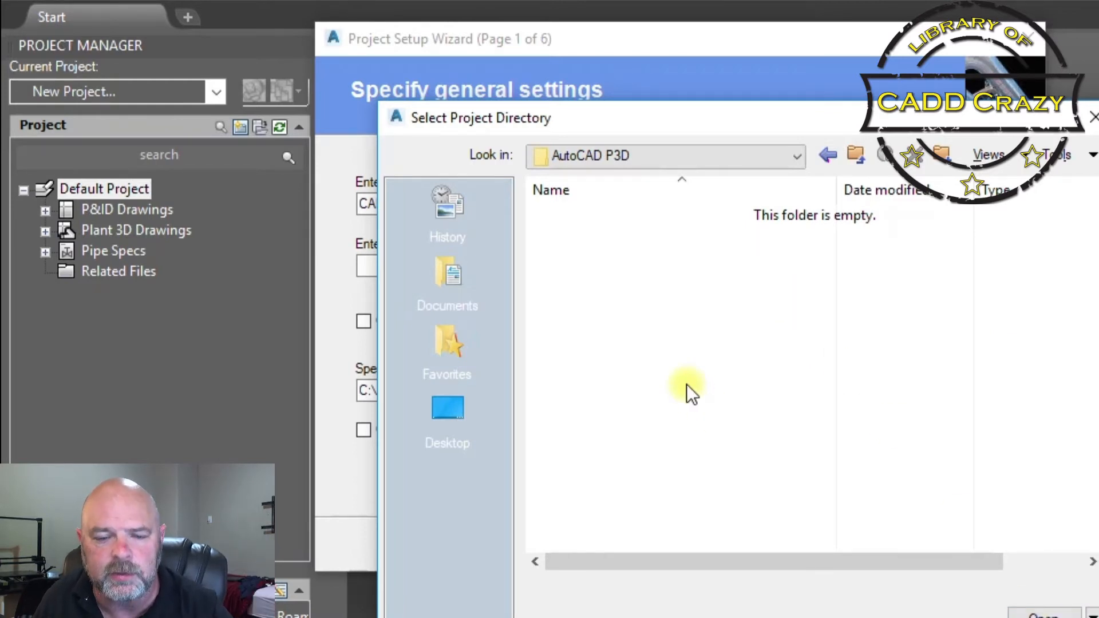
{"action": "mouse_move", "coordinate": [831, 564]}
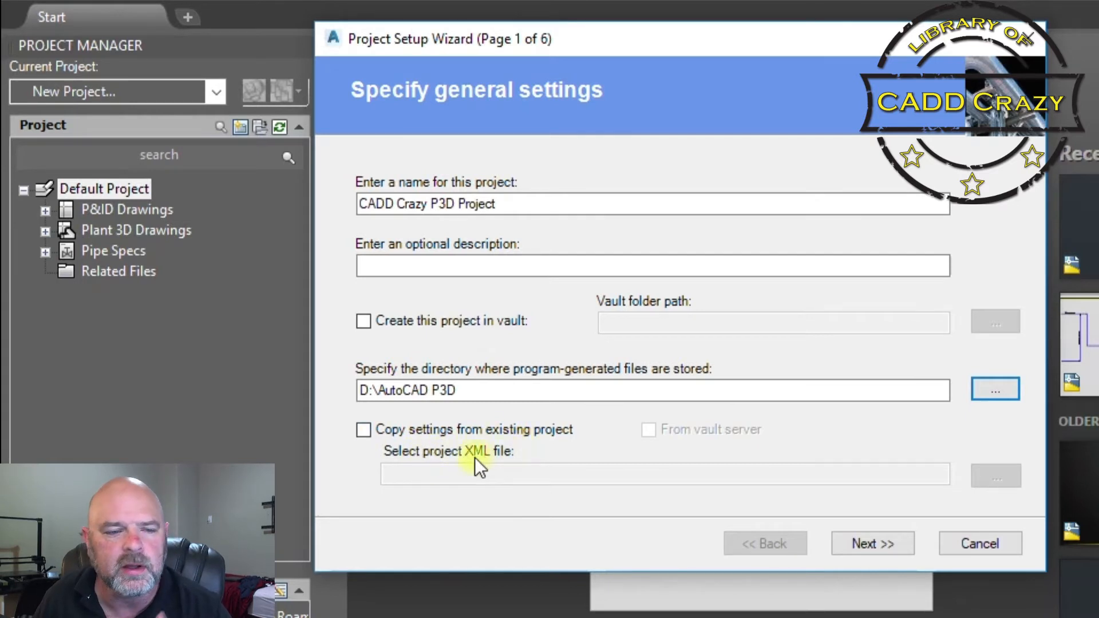
{"action": "mouse_move", "coordinate": [591, 444]}
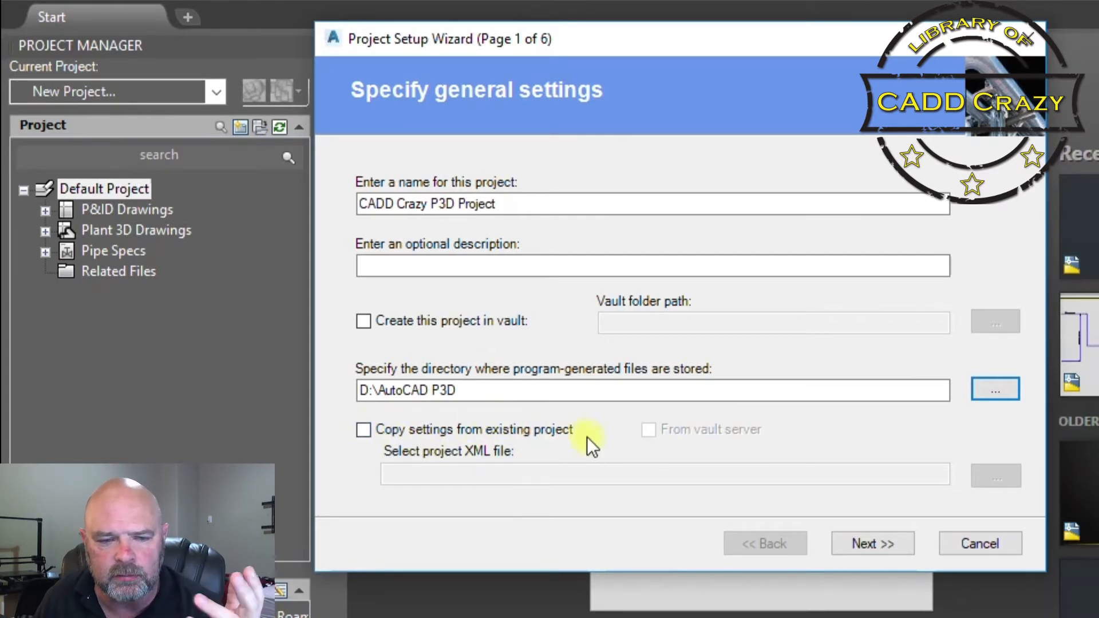
Step: Toggle 'Copy settings from existing project' on and back off, leaving it unchecked
{"action": "left_click", "coordinate": [363, 430]}
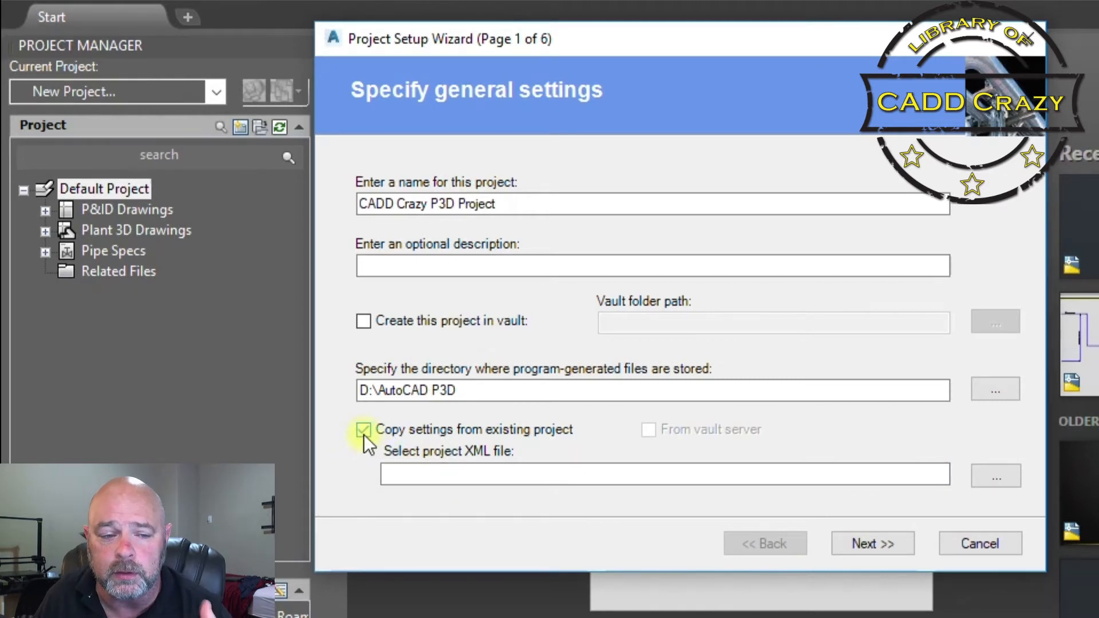
{"action": "left_click", "coordinate": [363, 430]}
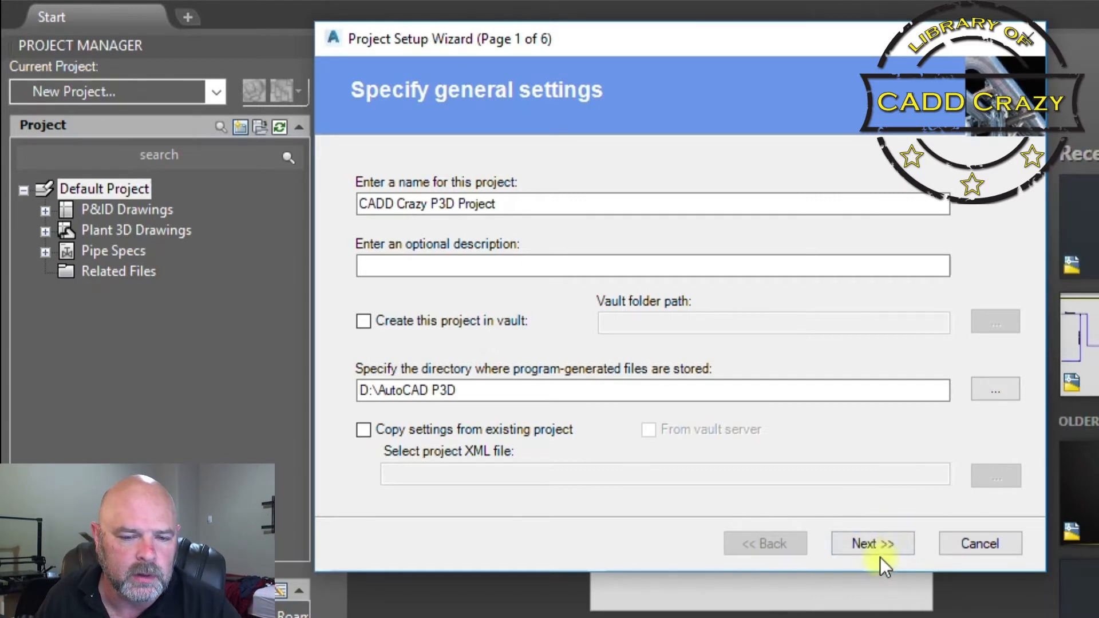
Step: Keep Imperial as the base unit and advance to the P&ID settings page
{"action": "left_click", "coordinate": [873, 542]}
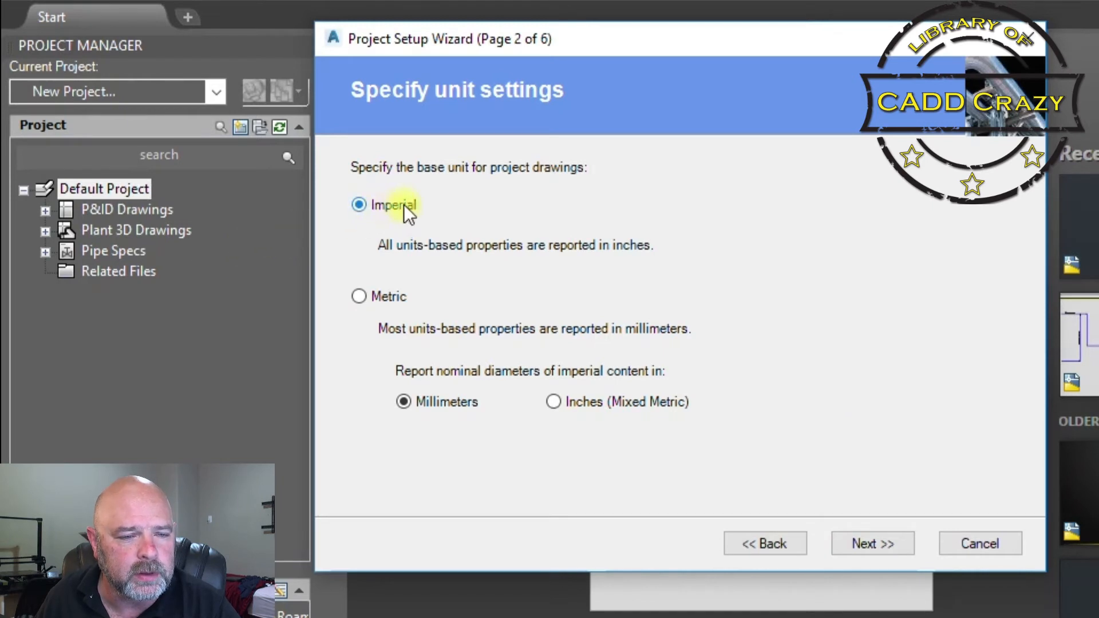
{"action": "mouse_move", "coordinate": [399, 366]}
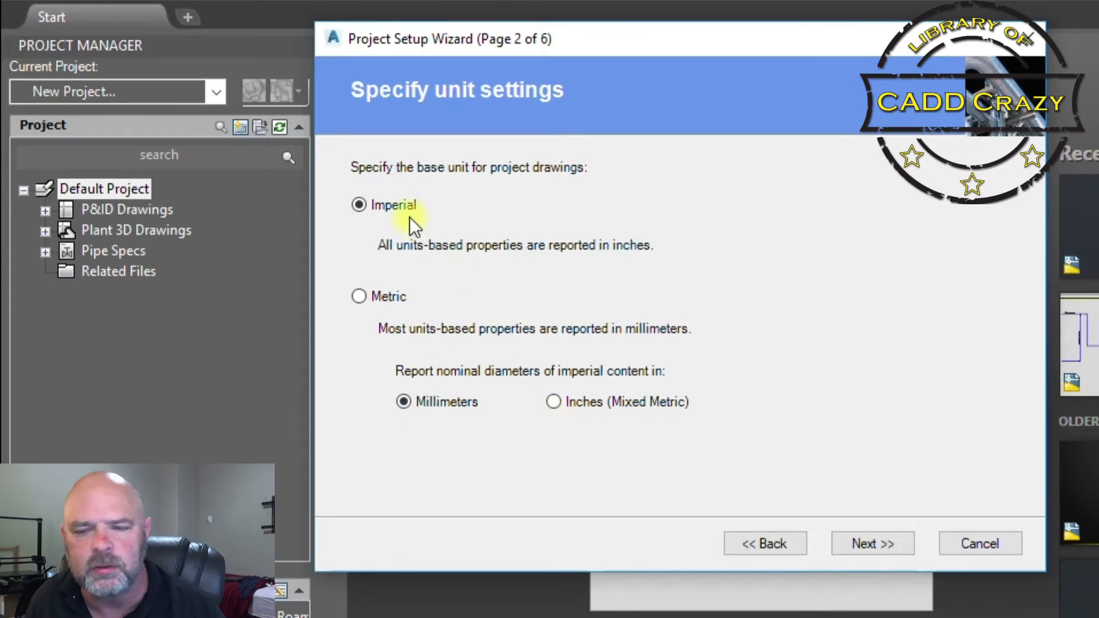
{"action": "left_click", "coordinate": [872, 542]}
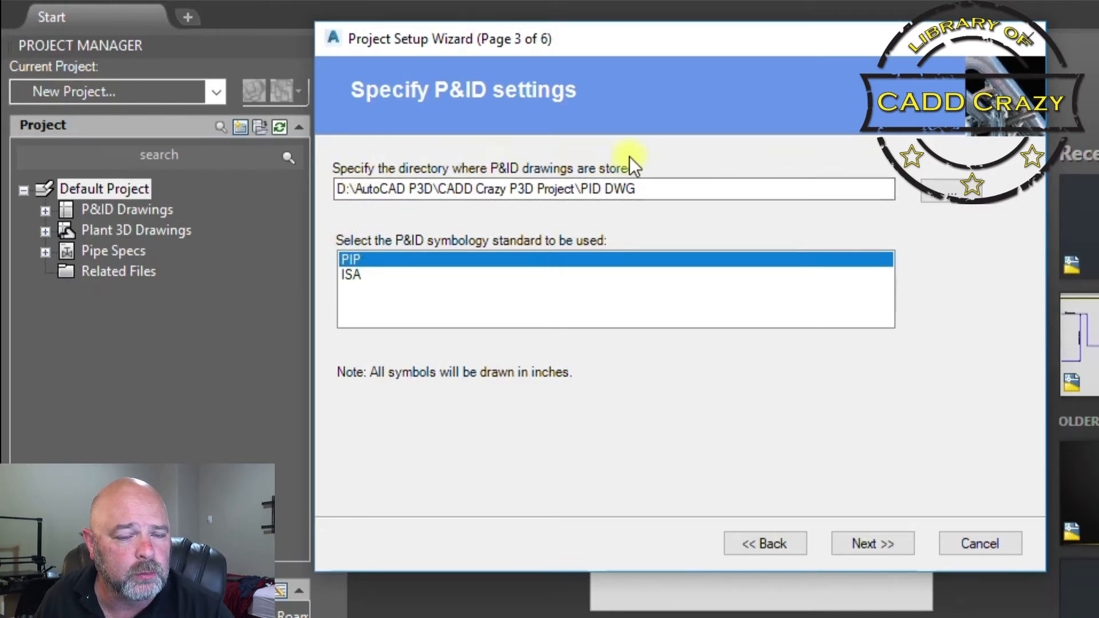
{"action": "mouse_move", "coordinate": [713, 175]}
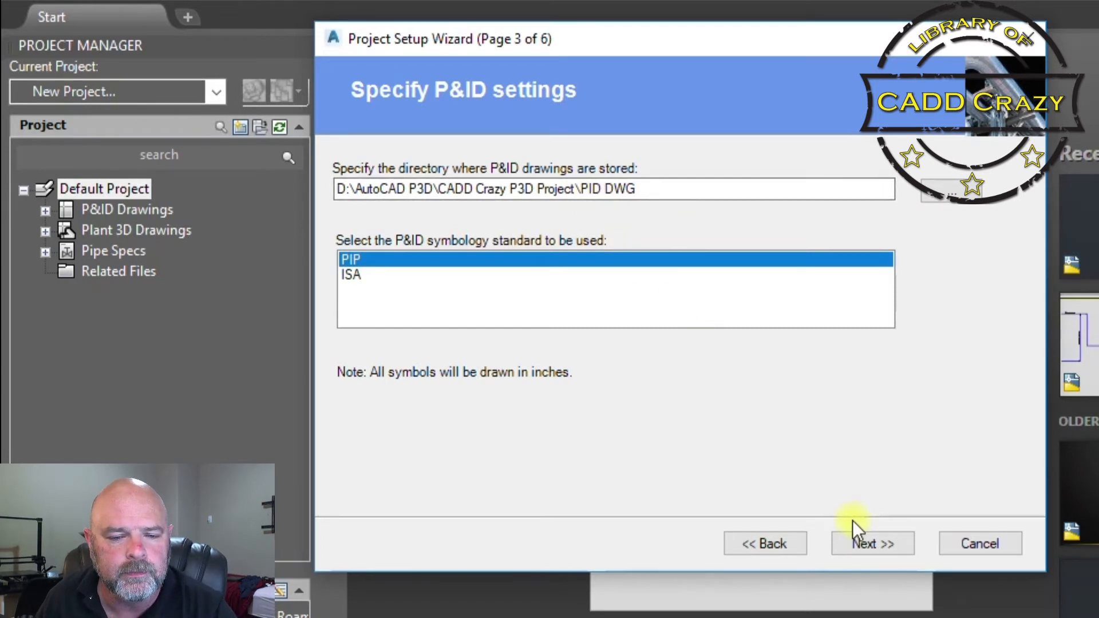
Step: Review the default Plant 3D model and spec sheet directory paths on page 4
{"action": "left_click", "coordinate": [872, 543]}
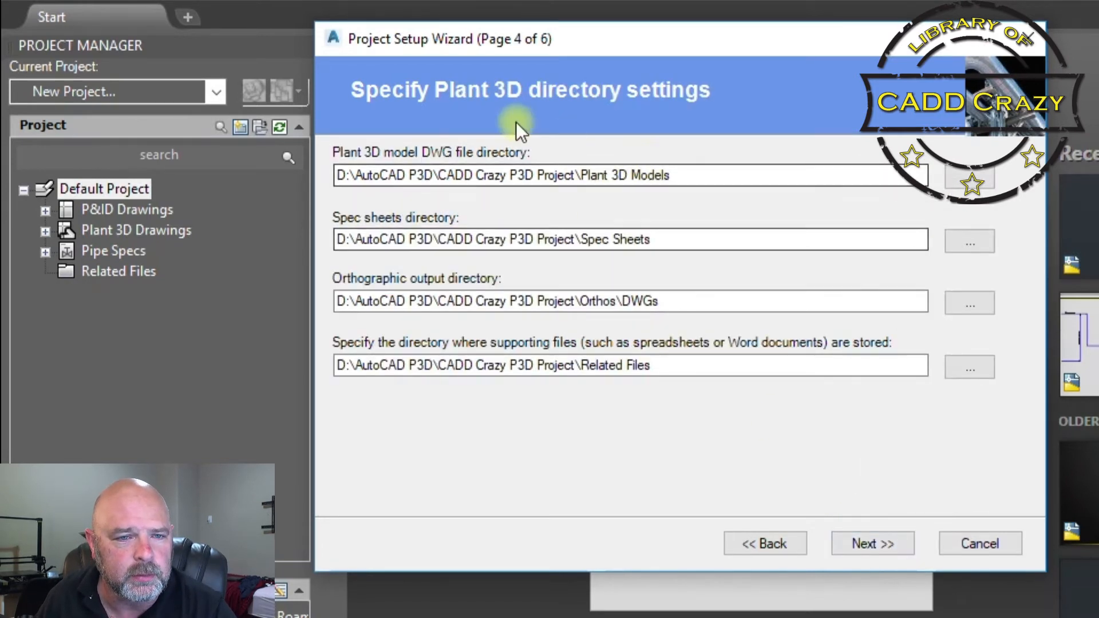
{"action": "mouse_move", "coordinate": [400, 119]}
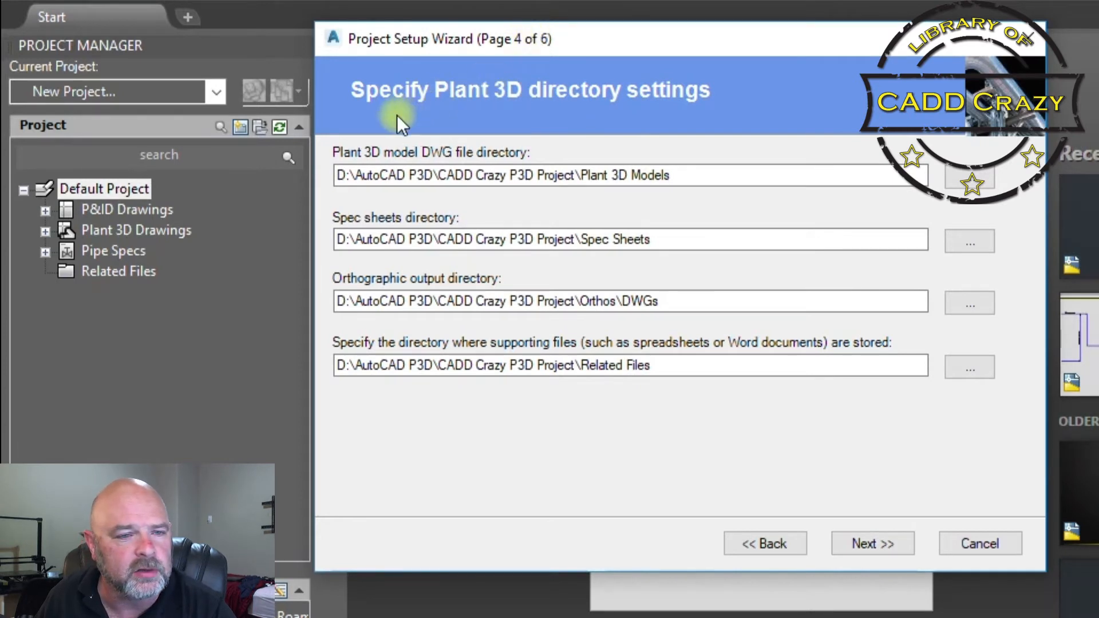
{"action": "mouse_move", "coordinate": [663, 95]}
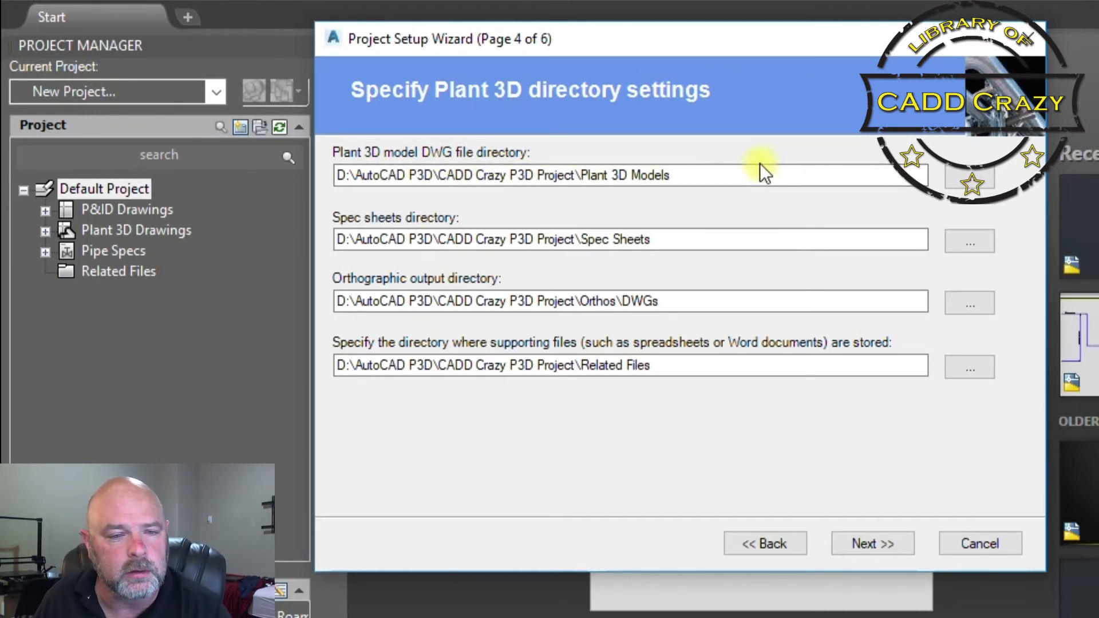
{"action": "left_click", "coordinate": [426, 175]}
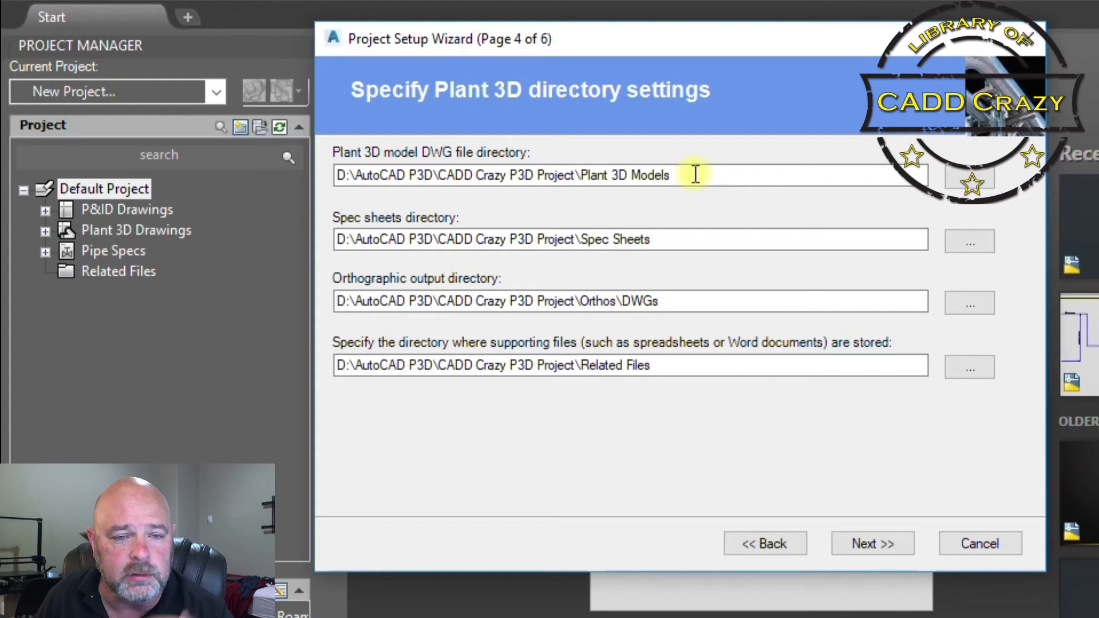
{"action": "mouse_move", "coordinate": [663, 196]}
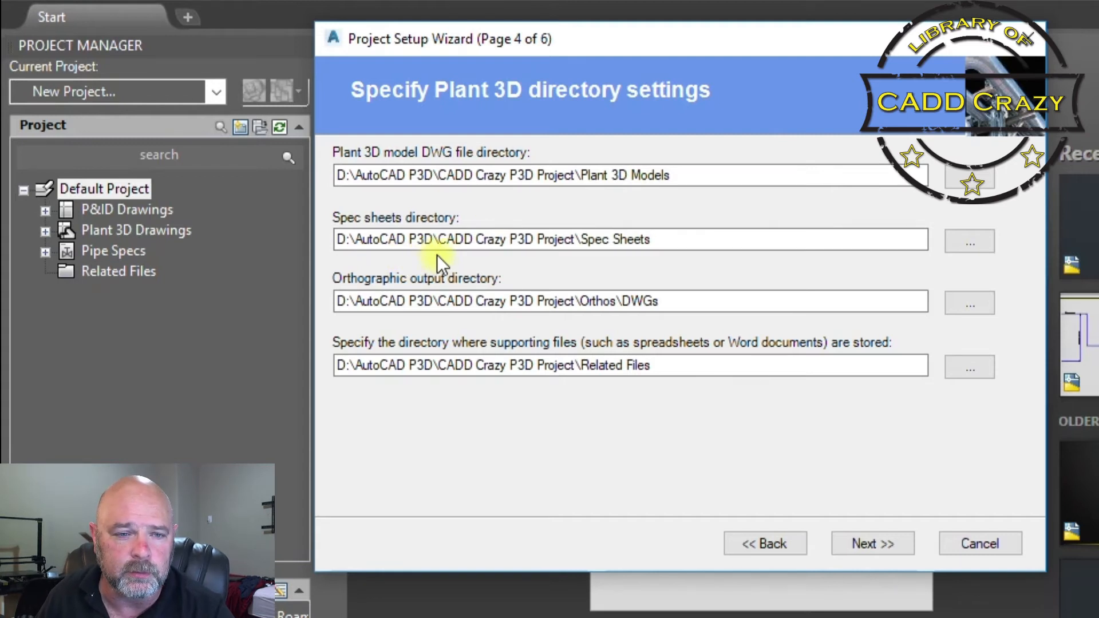
{"action": "left_click", "coordinate": [393, 240]}
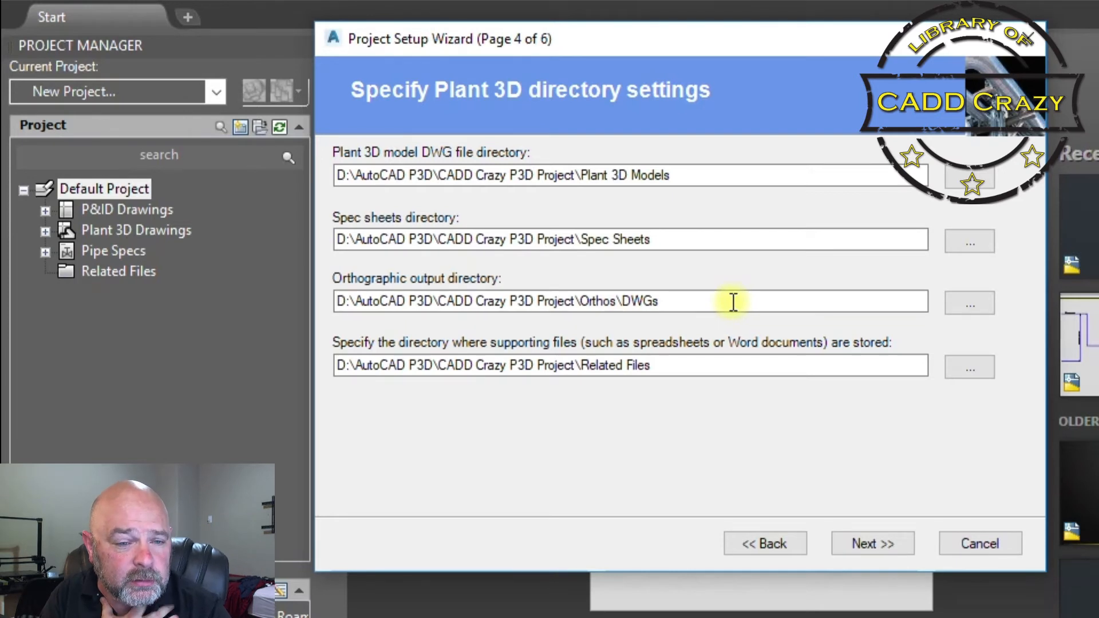
{"action": "mouse_move", "coordinate": [700, 358]}
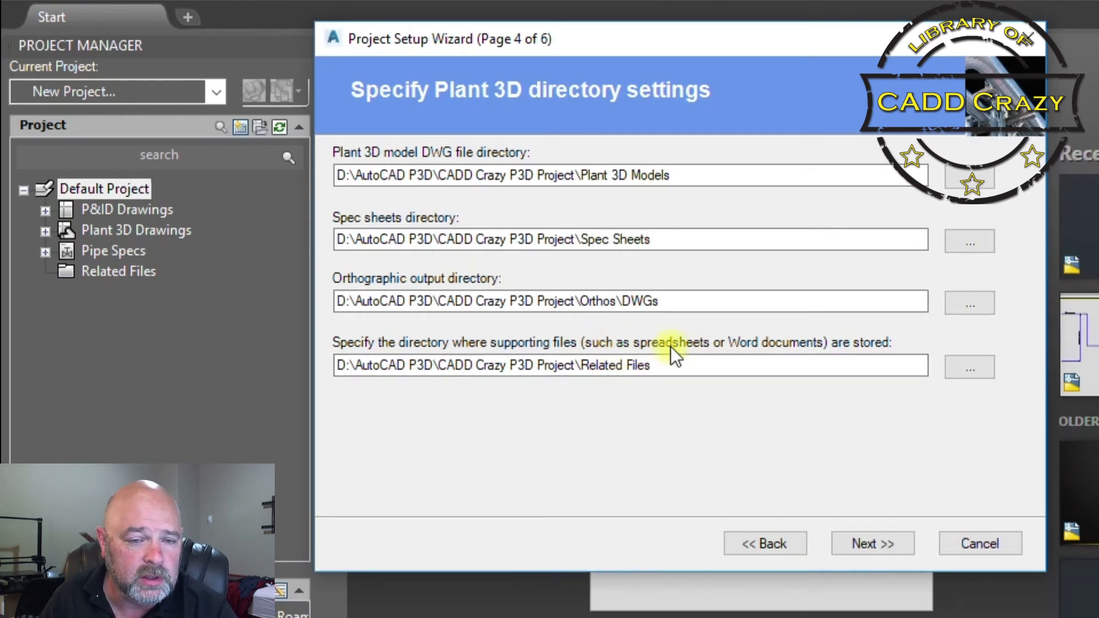
{"action": "mouse_move", "coordinate": [747, 350]}
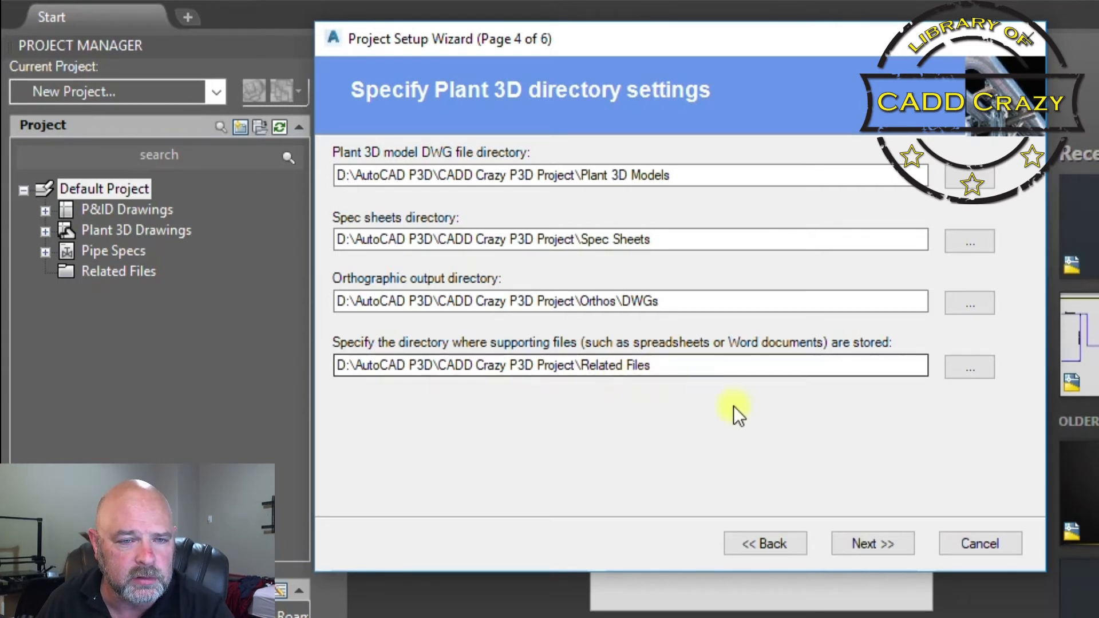
{"action": "mouse_move", "coordinate": [596, 270]}
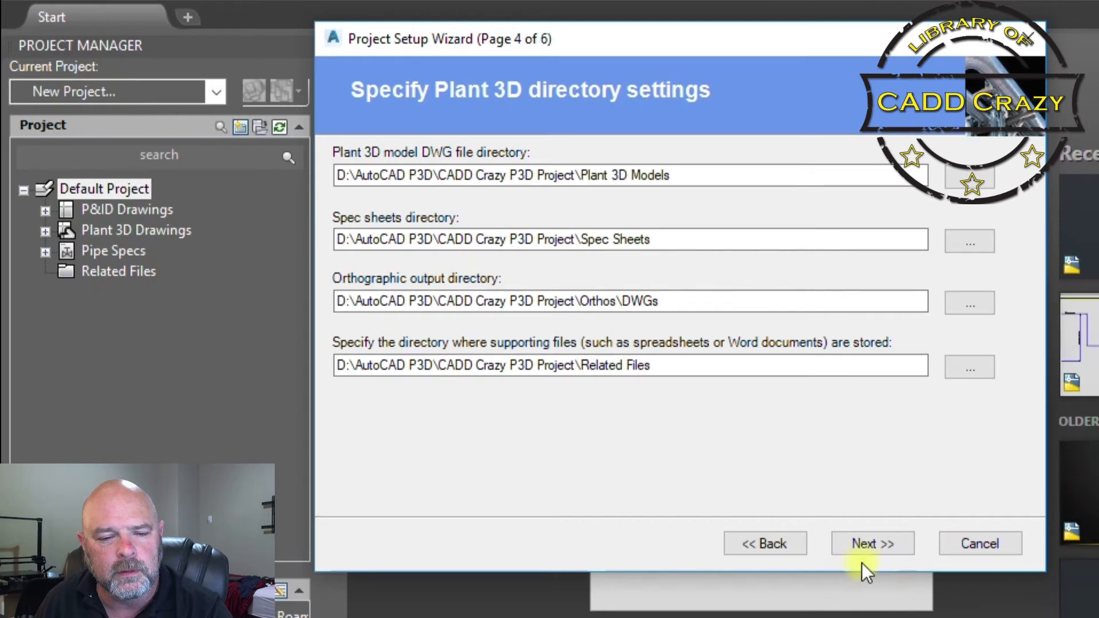
Step: Keep the Single User SQLite local database and advance to the Finish page
{"action": "left_click", "coordinate": [873, 542]}
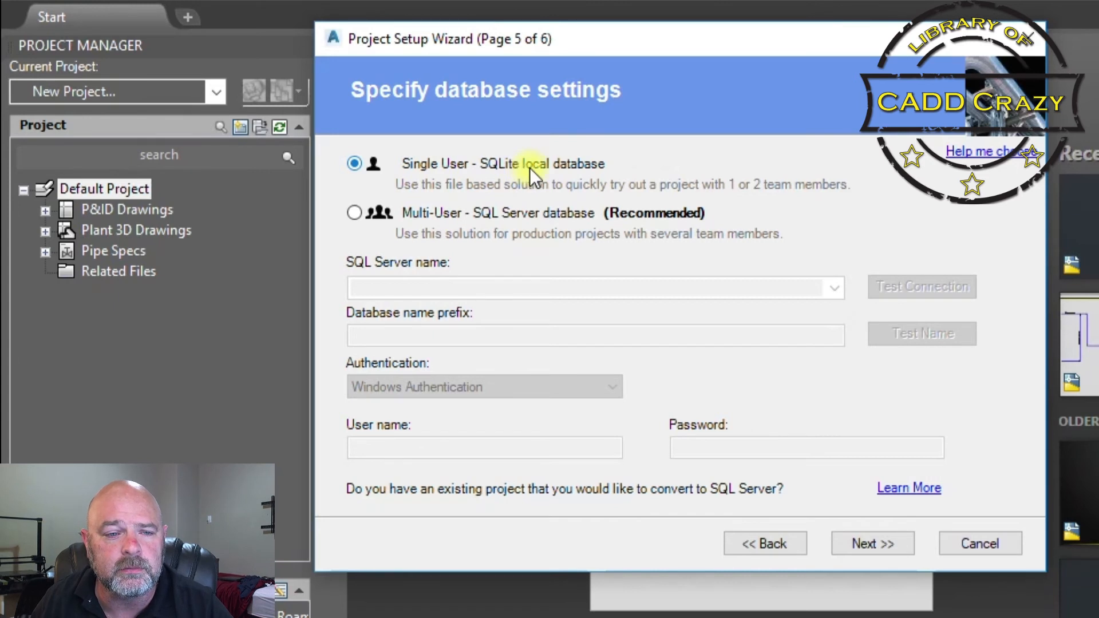
{"action": "mouse_move", "coordinate": [477, 225]}
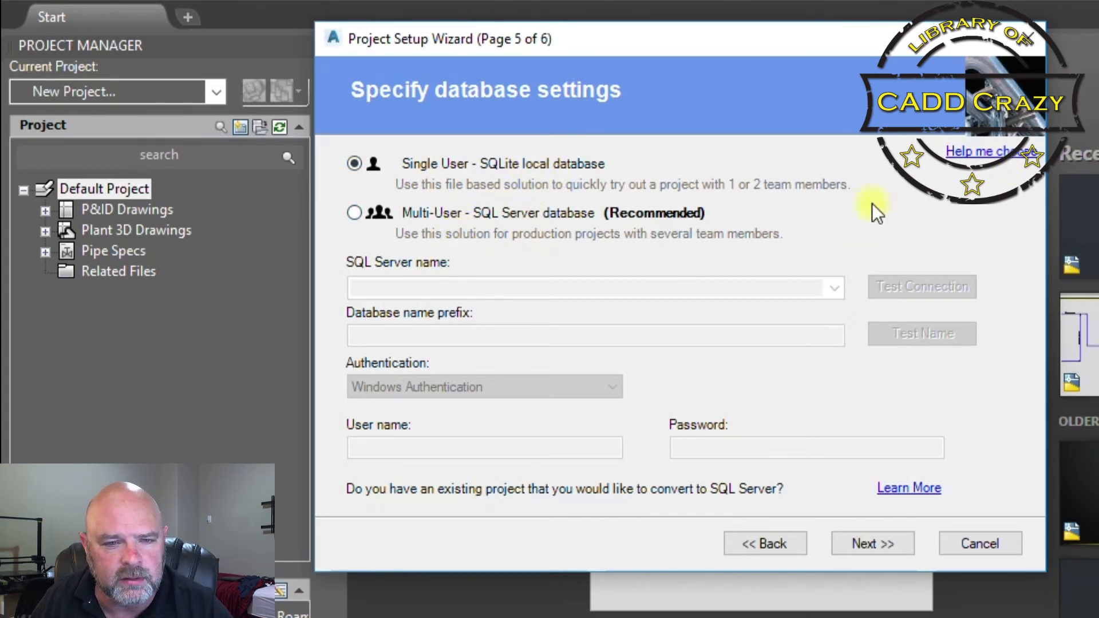
{"action": "mouse_move", "coordinate": [872, 542]}
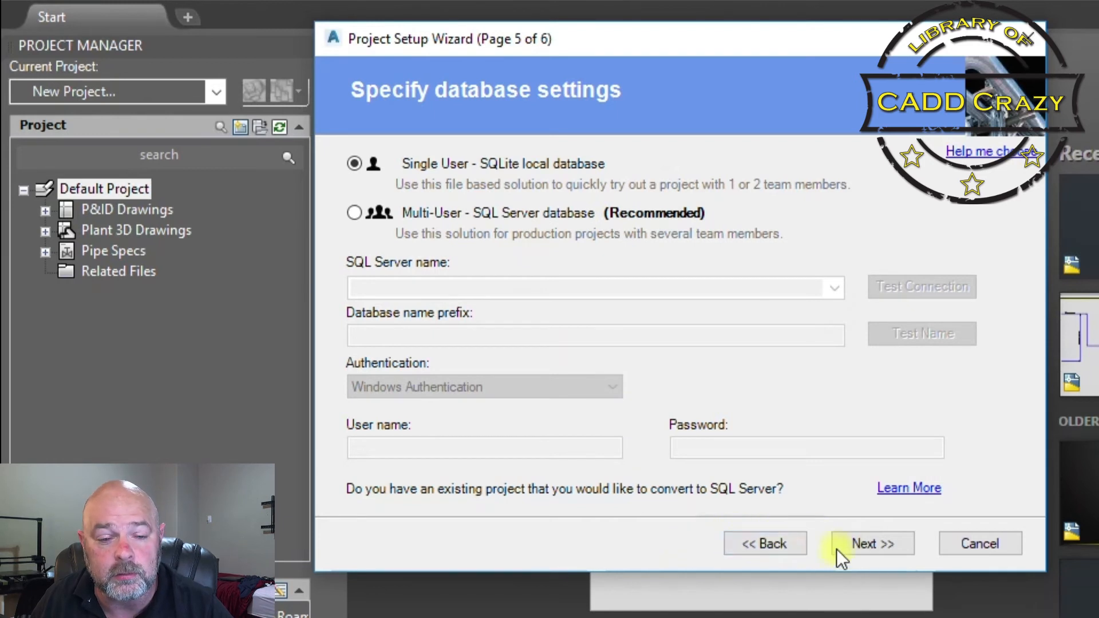
{"action": "left_click", "coordinate": [872, 543]}
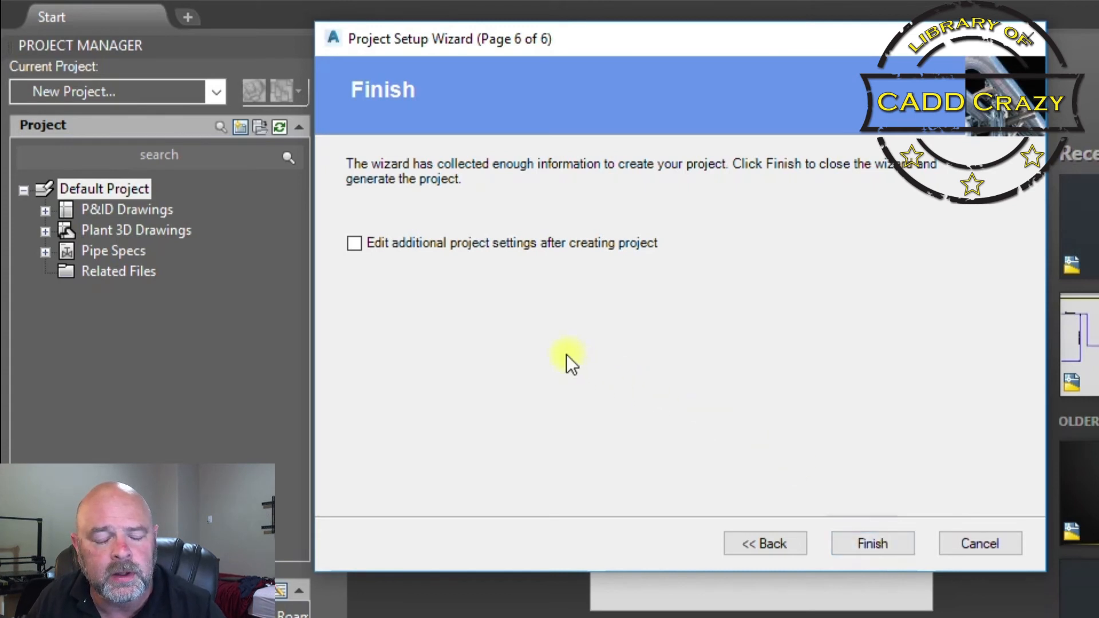
{"action": "mouse_move", "coordinate": [704, 417]}
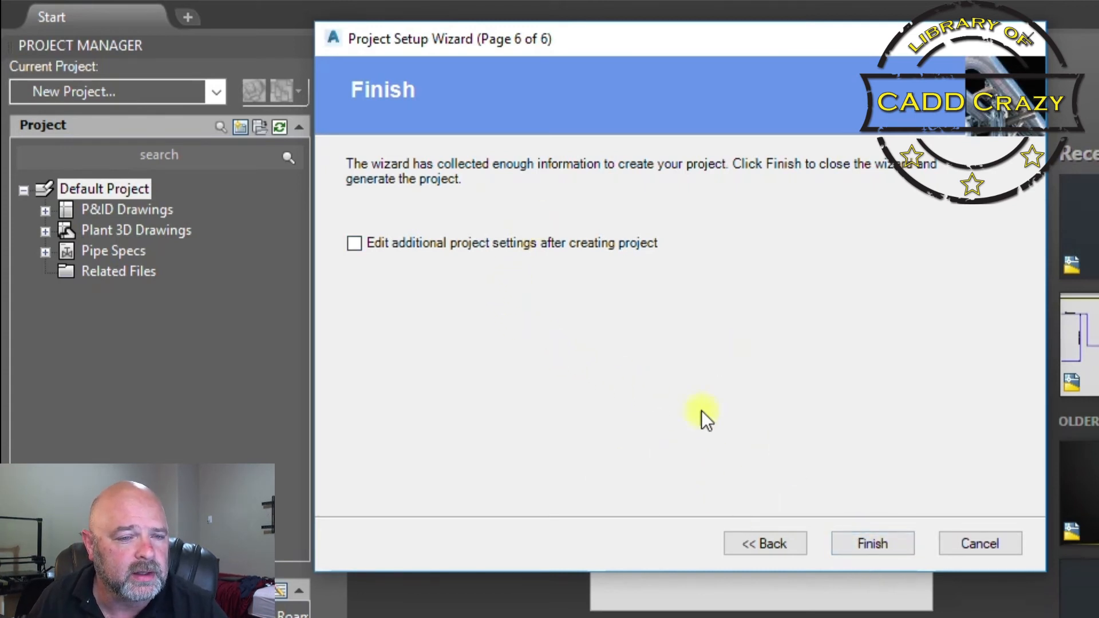
{"action": "mouse_move", "coordinate": [459, 199]}
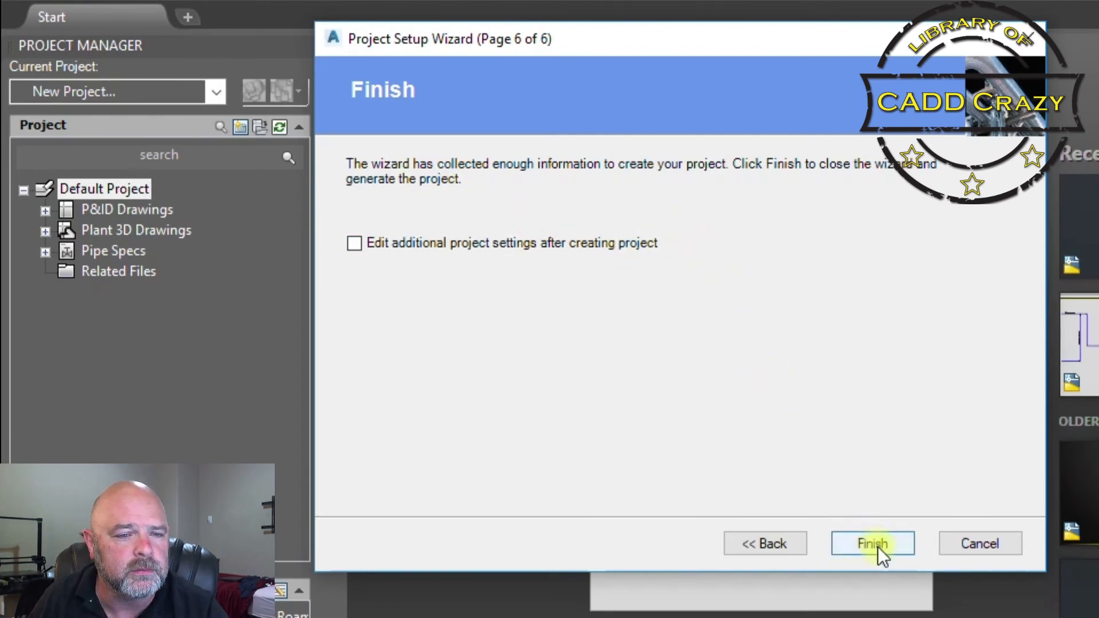
Step: Finish the wizard so CADD Crazy P3D Project generates and loads as current
{"action": "left_click", "coordinate": [873, 543]}
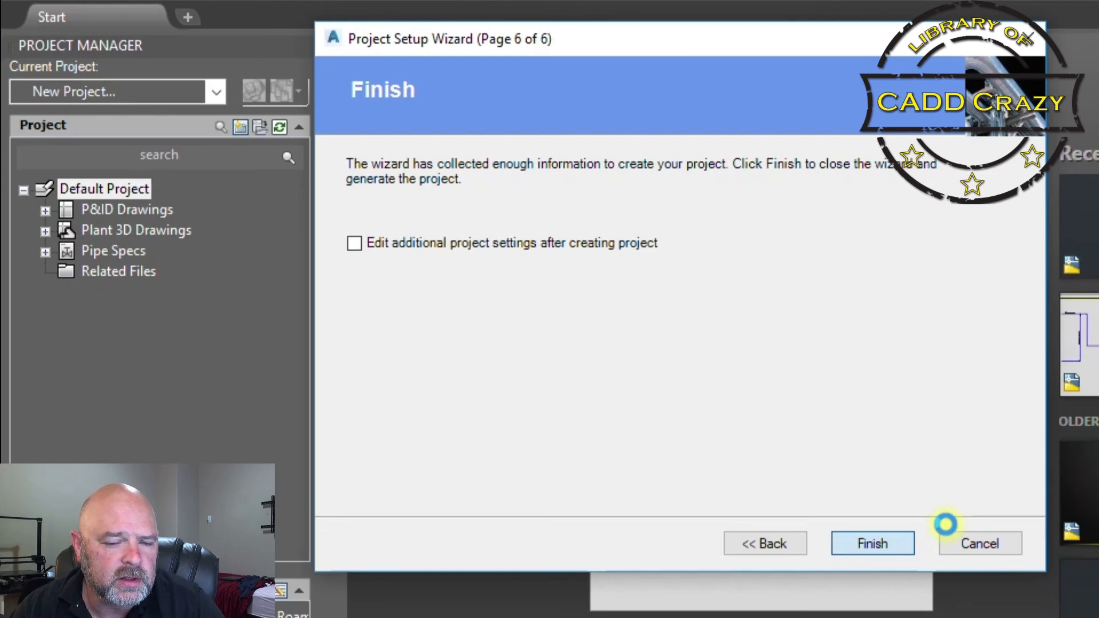
{"action": "left_click", "coordinate": [872, 543]}
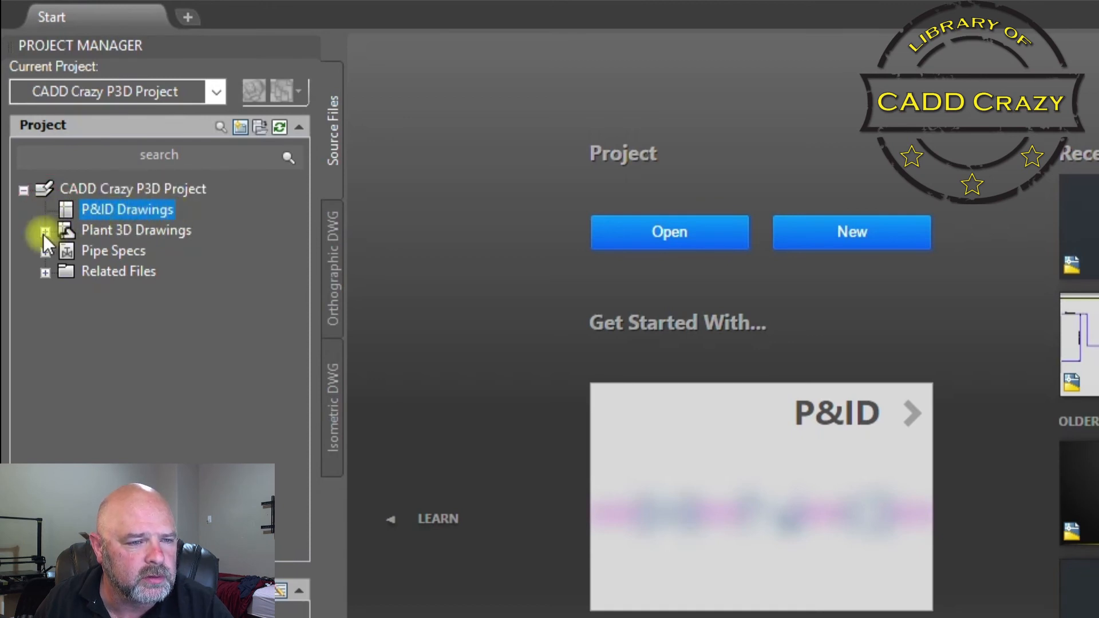
Step: Expand the Pipe Specs node and select the first spec, 100HC01
{"action": "left_click", "coordinate": [136, 230]}
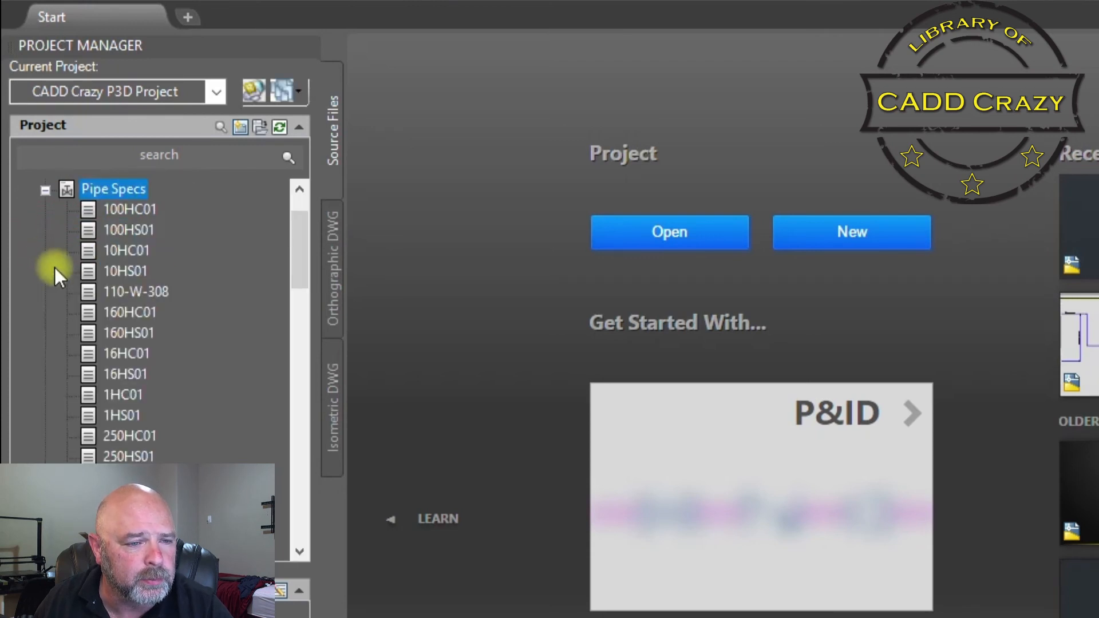
{"action": "mouse_move", "coordinate": [158, 224]}
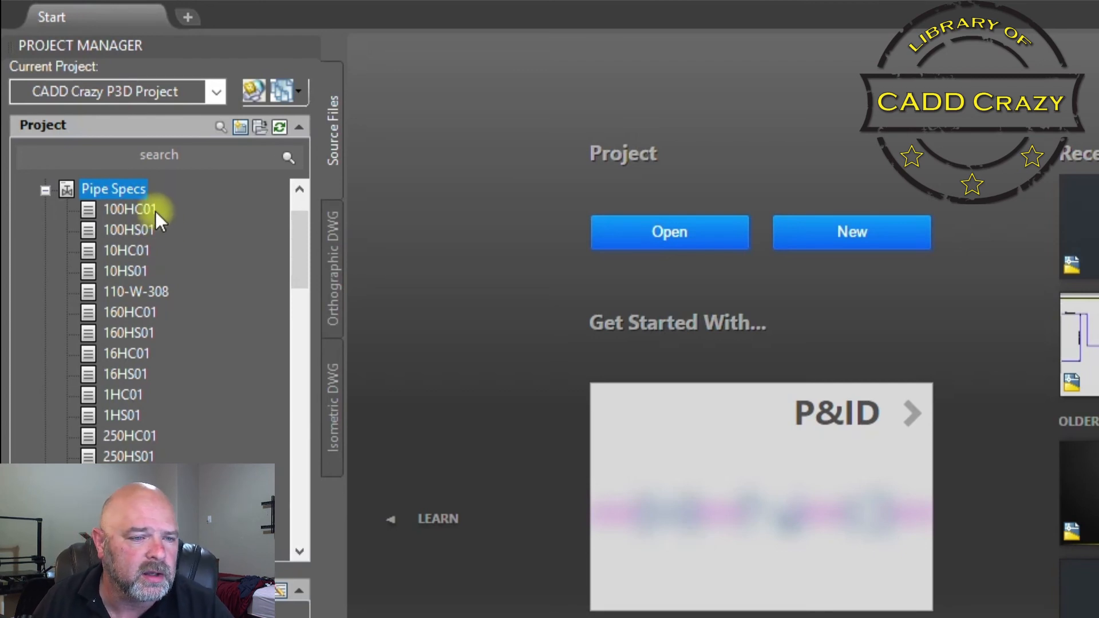
{"action": "left_click", "coordinate": [129, 208]}
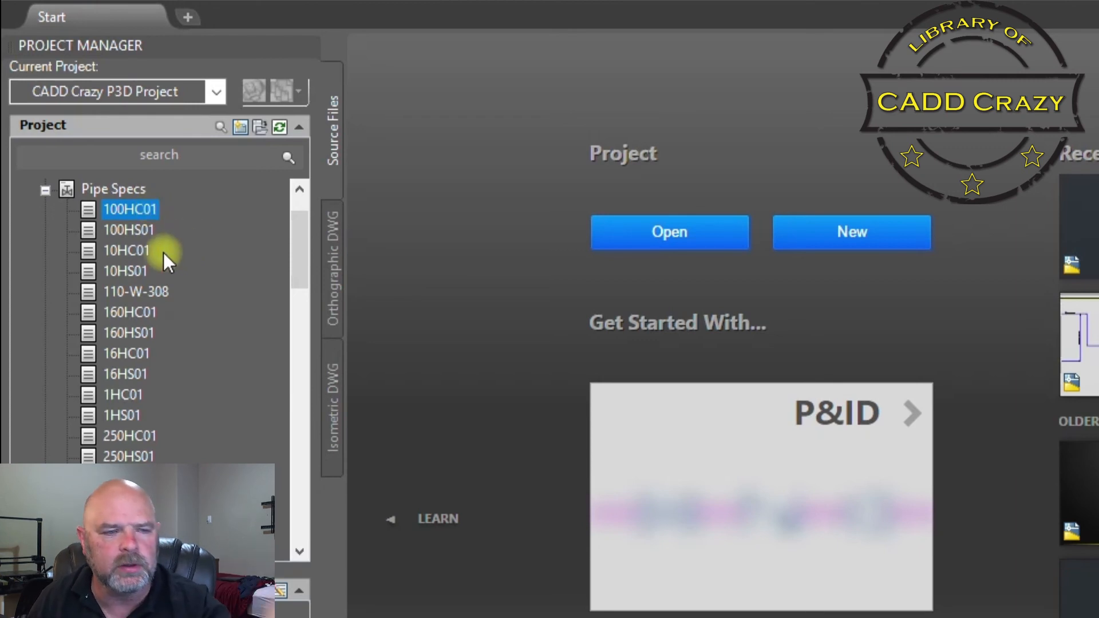
{"action": "mouse_move", "coordinate": [317, 245]}
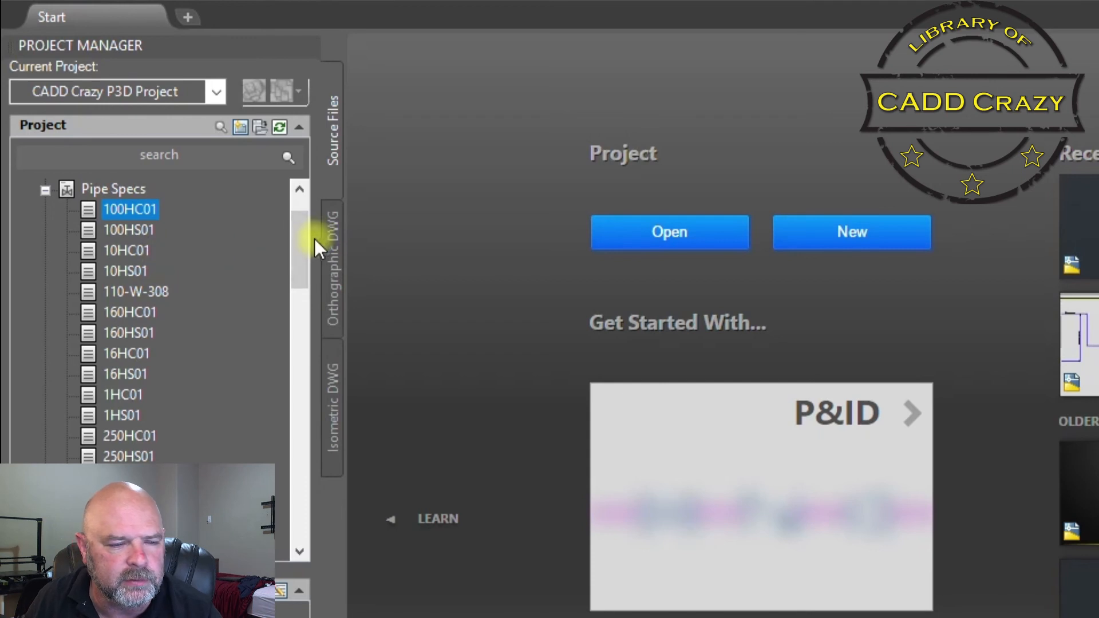
Step: Scroll through the spec list down to SS2500 and select the SS150 spec
{"action": "scroll", "scroll_direction": "down", "scroll_amount": 3}
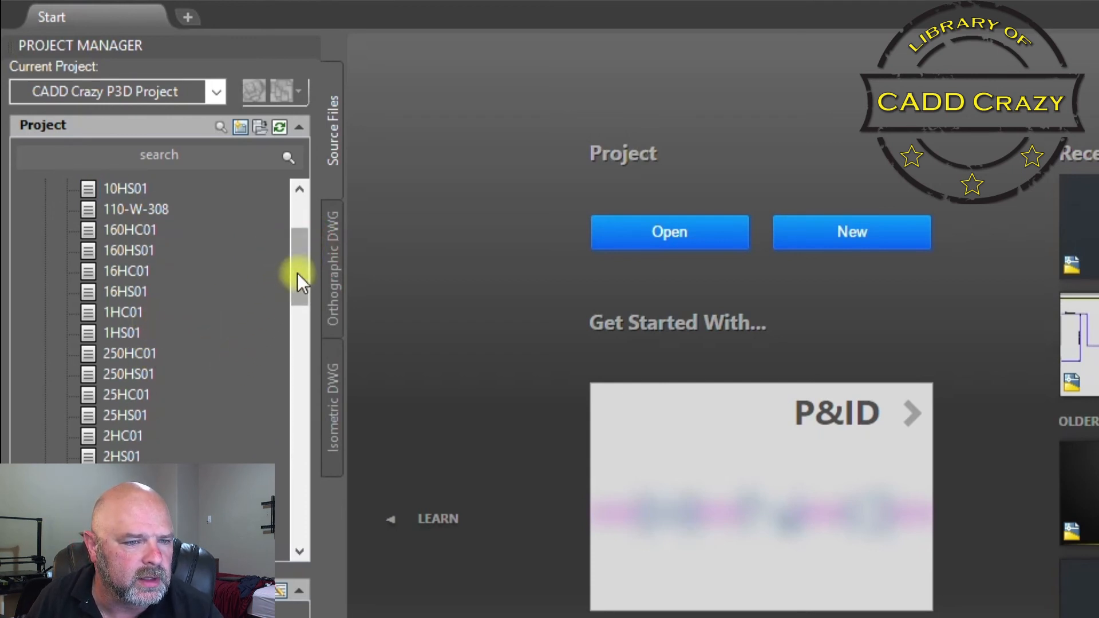
{"action": "scroll", "scroll_direction": "down", "scroll_amount": 3}
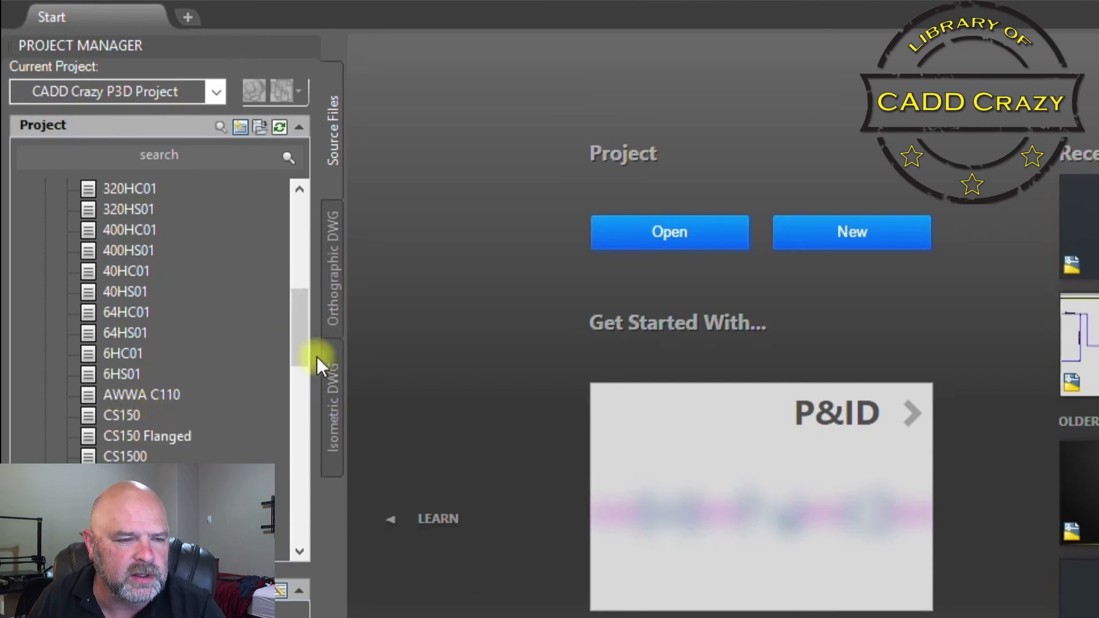
{"action": "scroll", "scroll_direction": "down", "scroll_amount": 3}
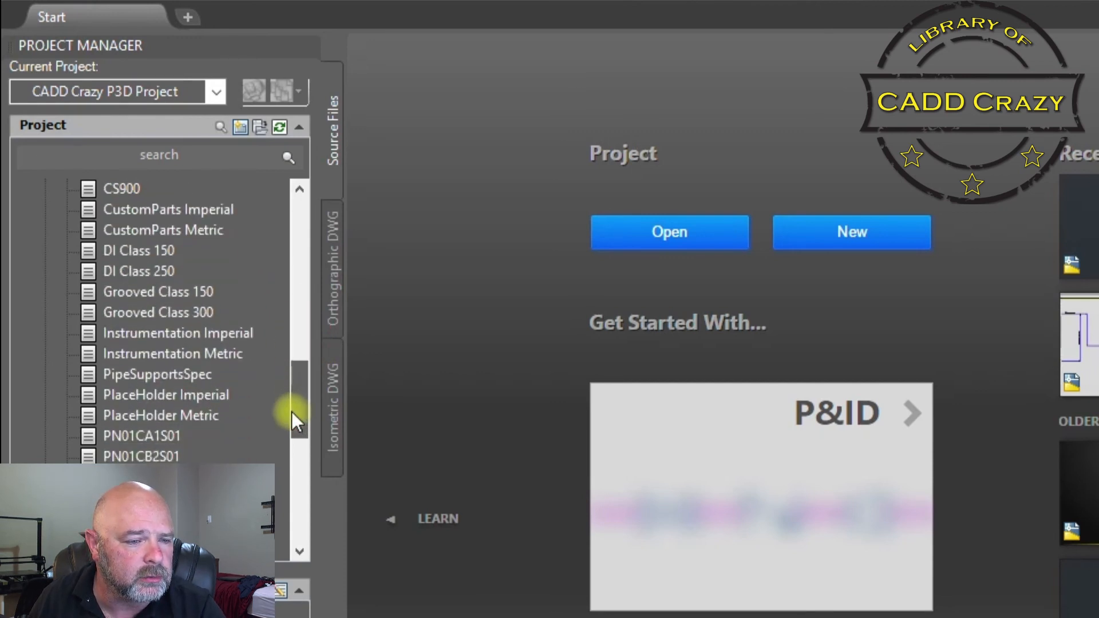
{"action": "scroll", "scroll_direction": "down", "scroll_amount": 3}
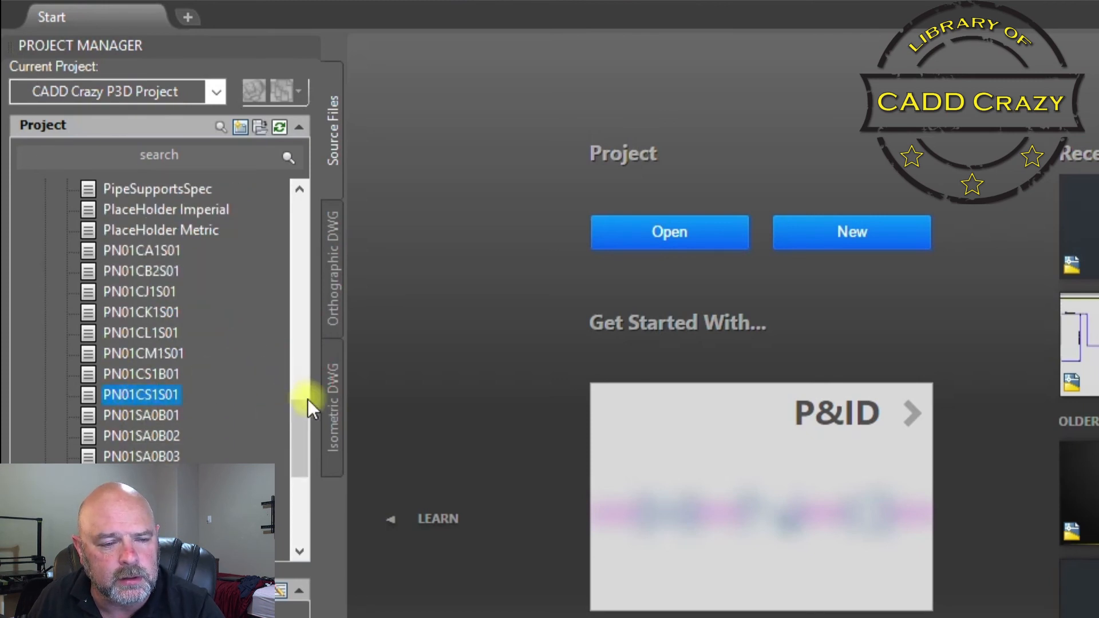
{"action": "scroll", "scroll_direction": "down", "scroll_amount": 3}
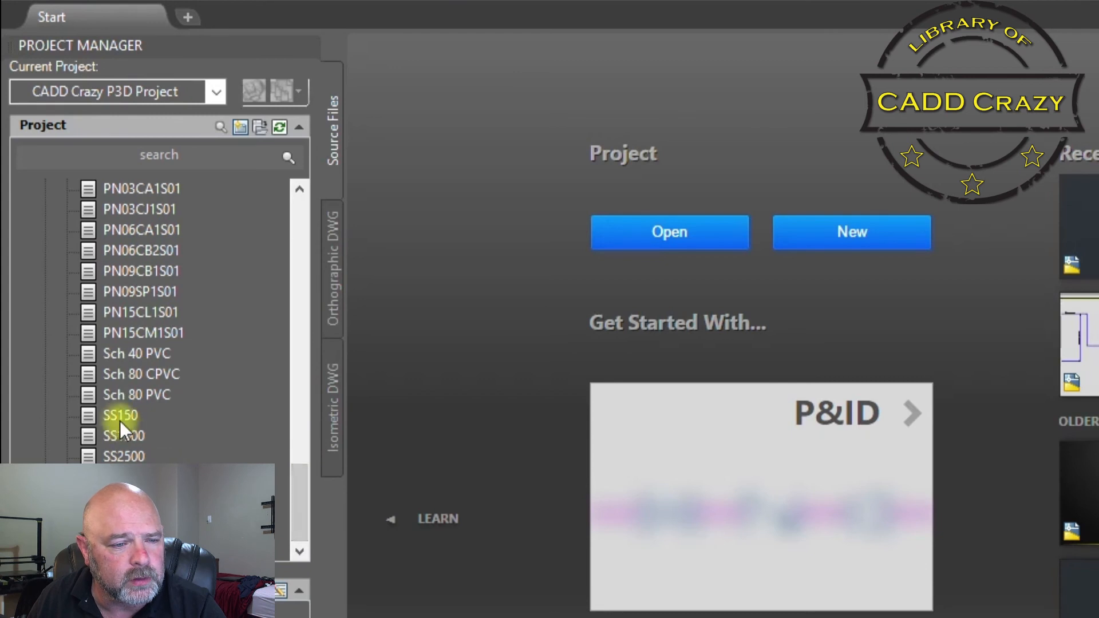
{"action": "left_click", "coordinate": [120, 414]}
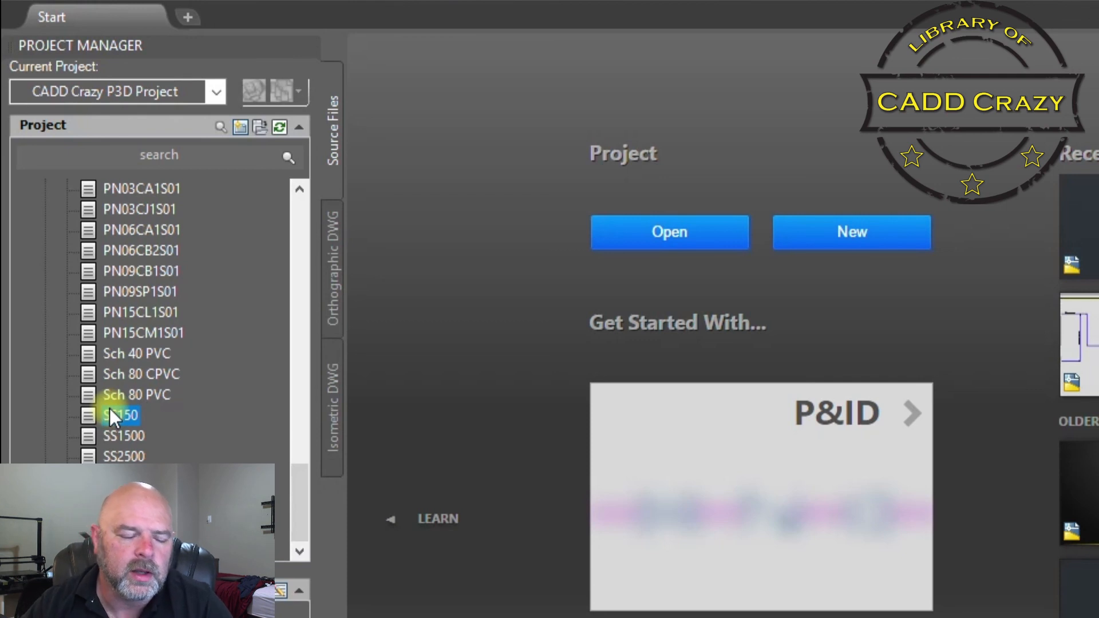
{"action": "left_click", "coordinate": [120, 415]}
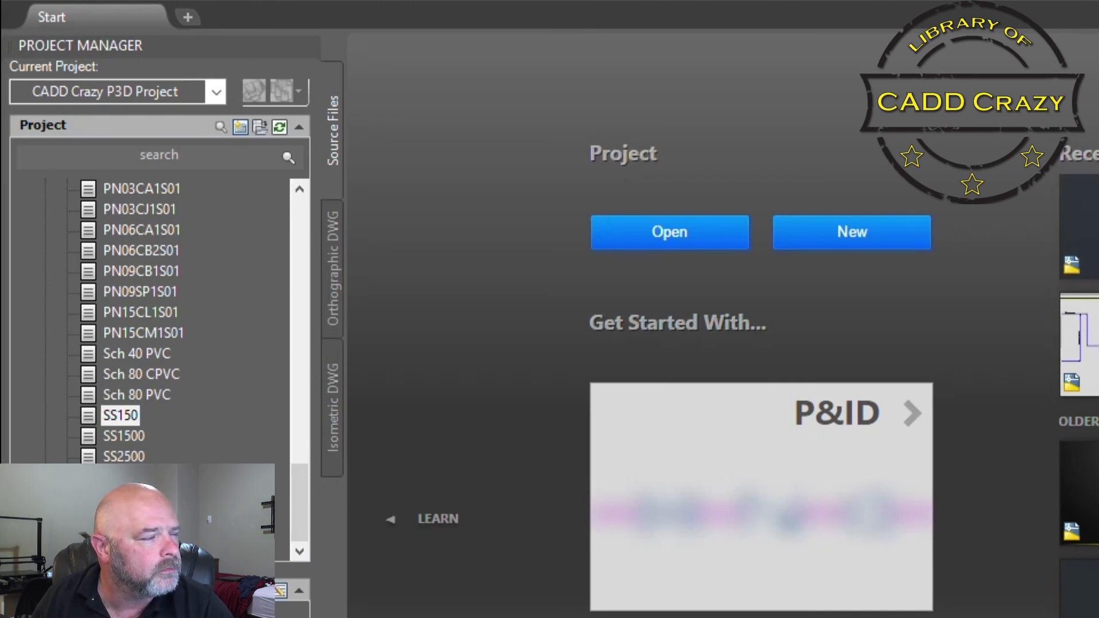
Step: Browse in File Explorer to D:\AutoCAD P3D\CADD Crazy P3D Project
{"action": "left_click", "coordinate": [851, 232]}
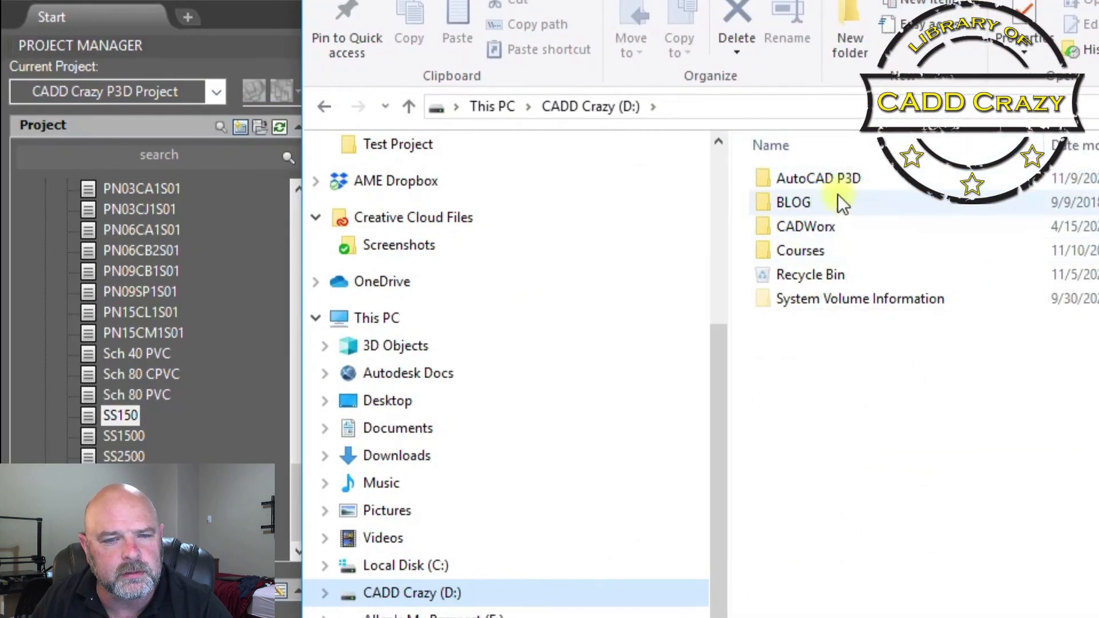
{"action": "left_click", "coordinate": [817, 179]}
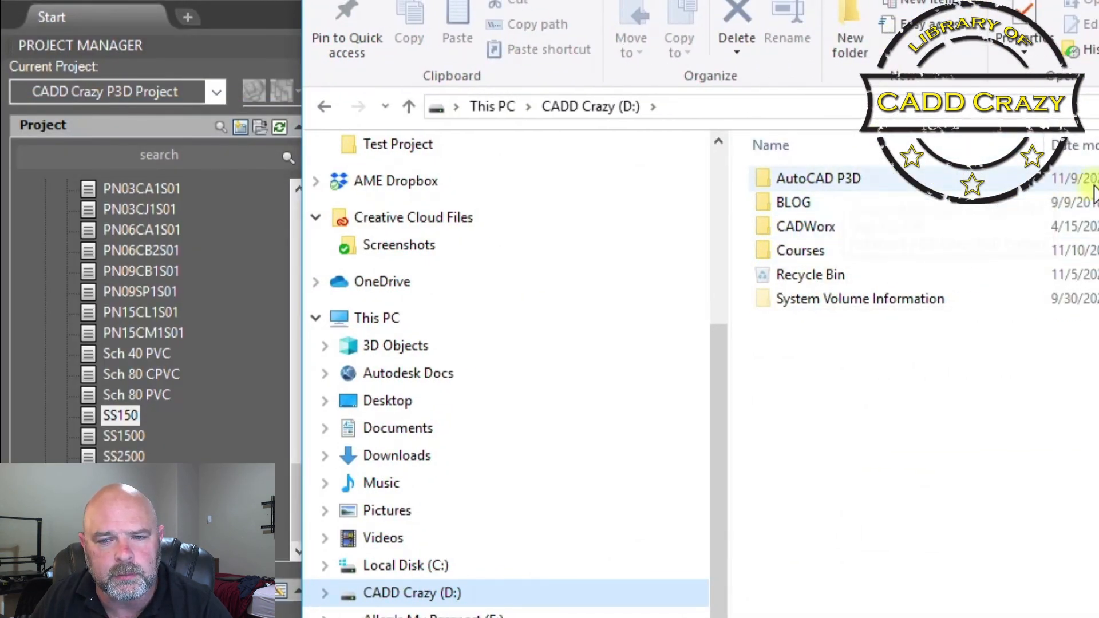
{"action": "double_click", "coordinate": [817, 179]}
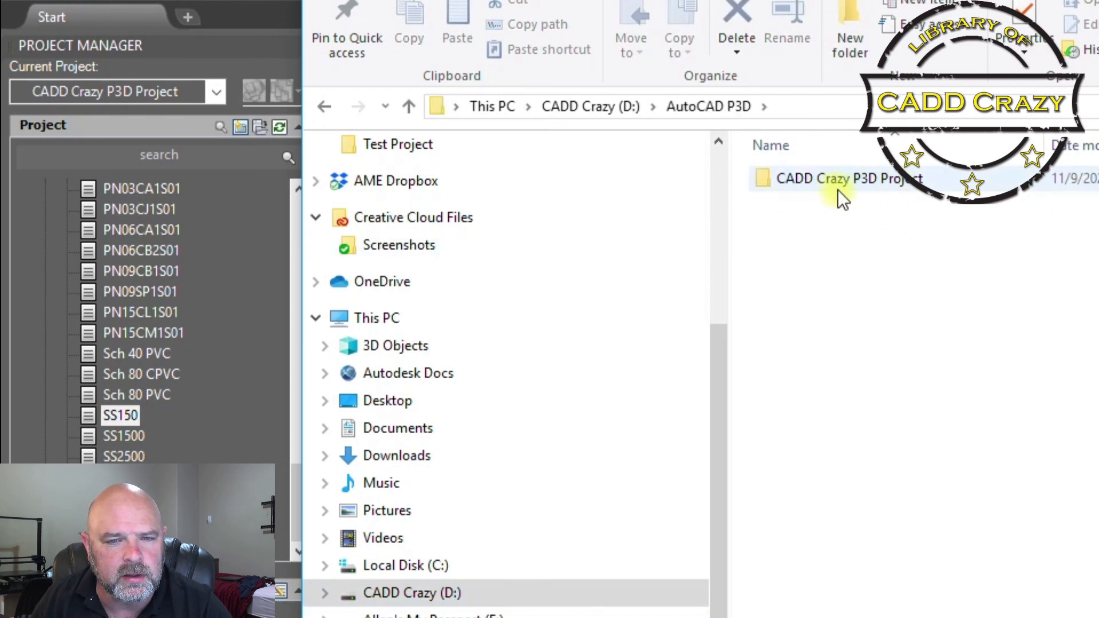
{"action": "mouse_move", "coordinate": [878, 195]}
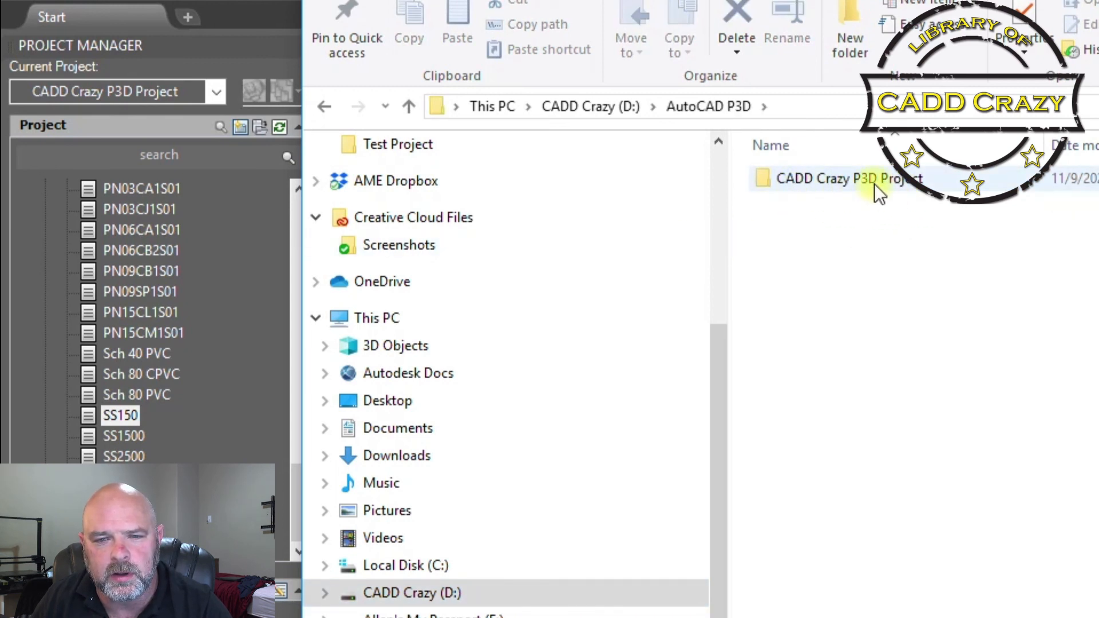
{"action": "double_click", "coordinate": [841, 179]}
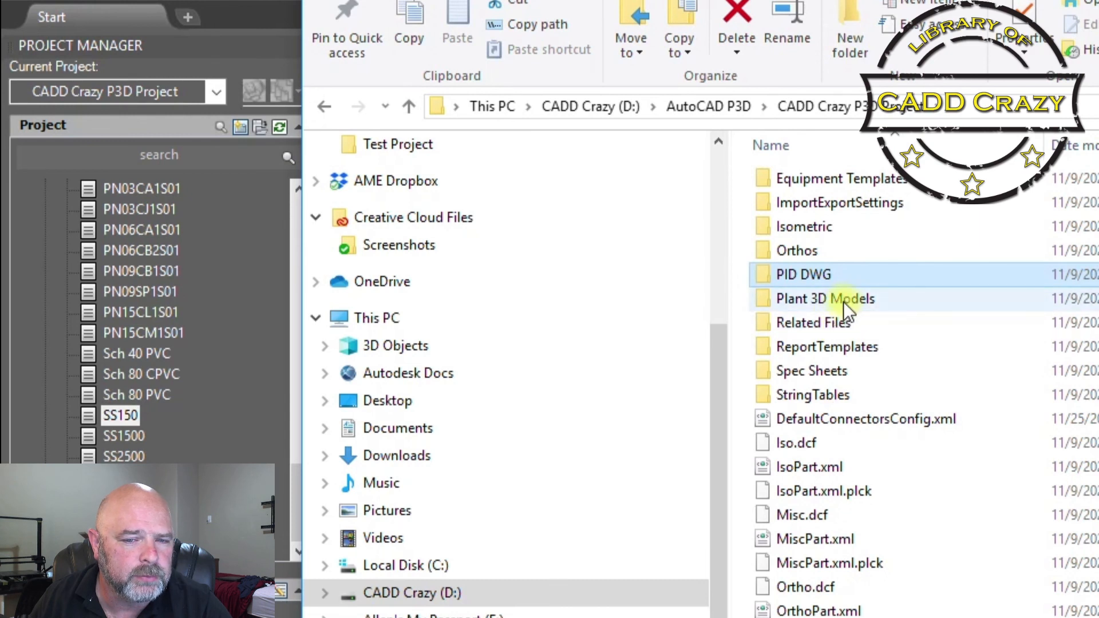
Step: Look into the Spec Sheets subfolder, return, then show the StringTables folder's XML list files
{"action": "double_click", "coordinate": [826, 297]}
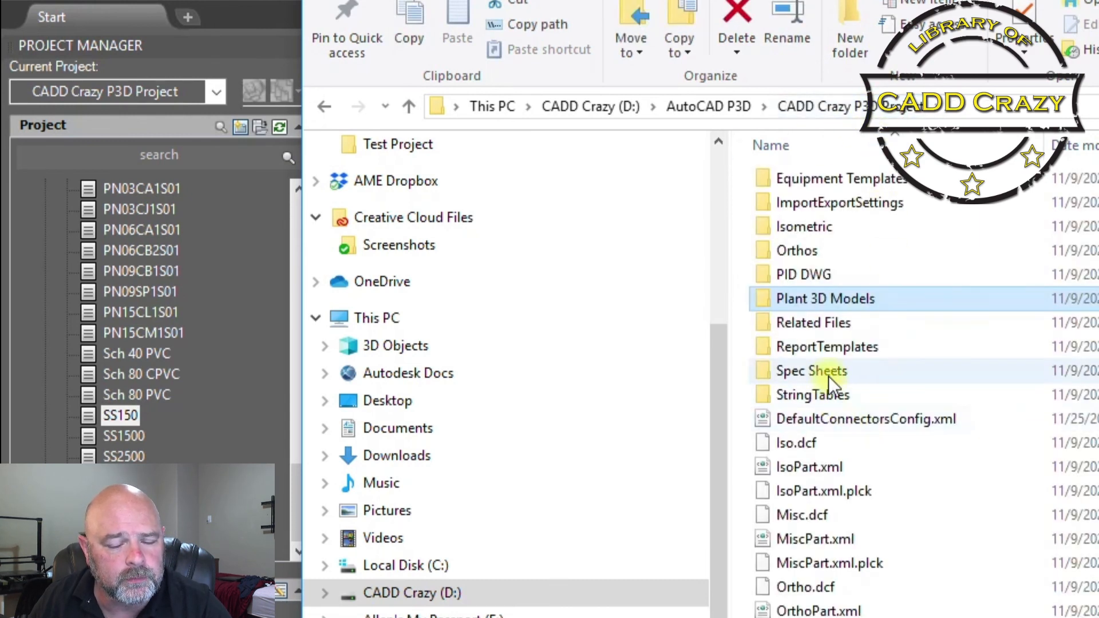
{"action": "double_click", "coordinate": [811, 371]}
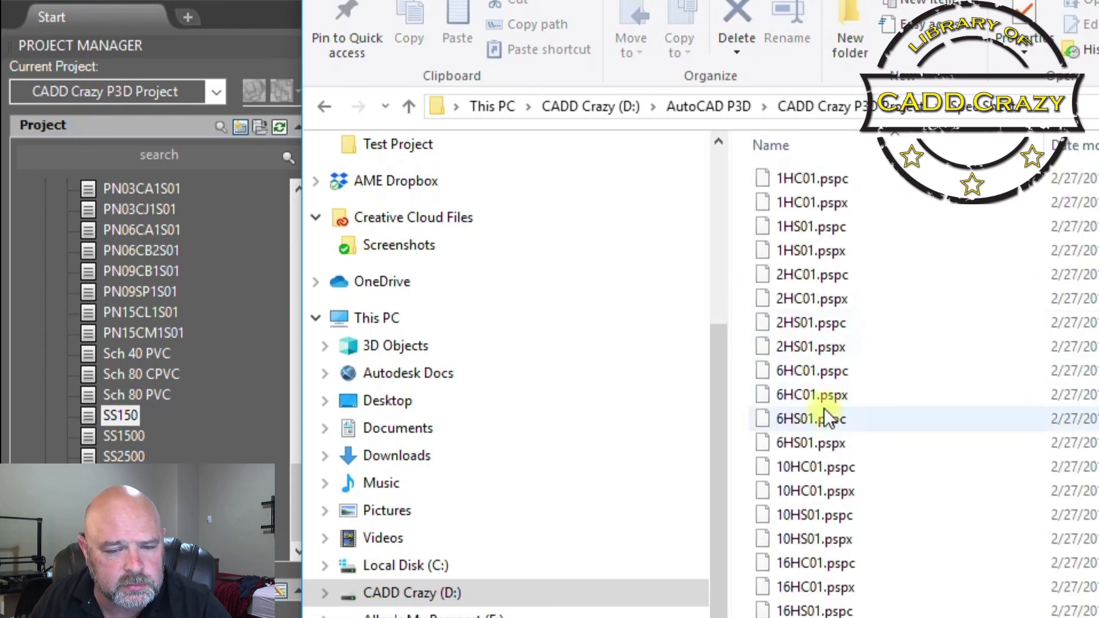
{"action": "left_click", "coordinate": [827, 106]}
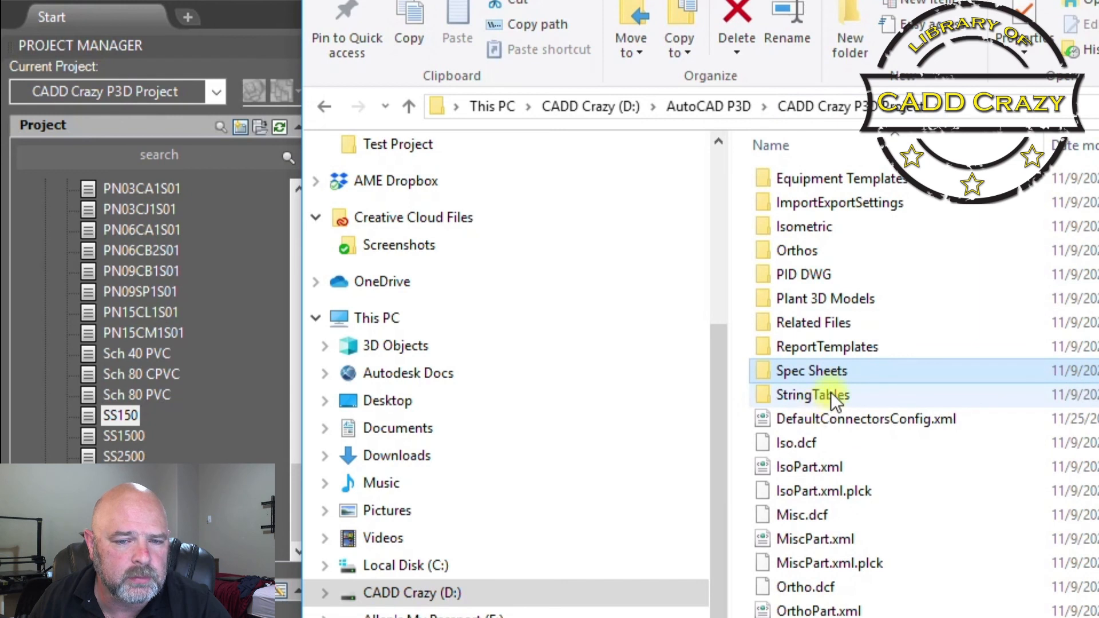
{"action": "double_click", "coordinate": [813, 395]}
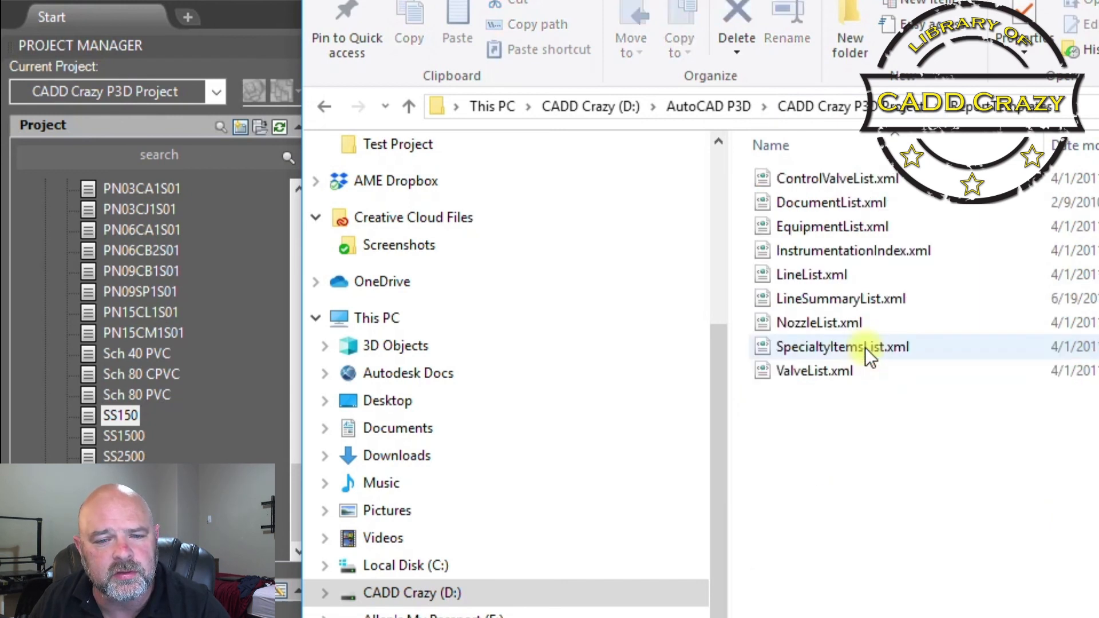